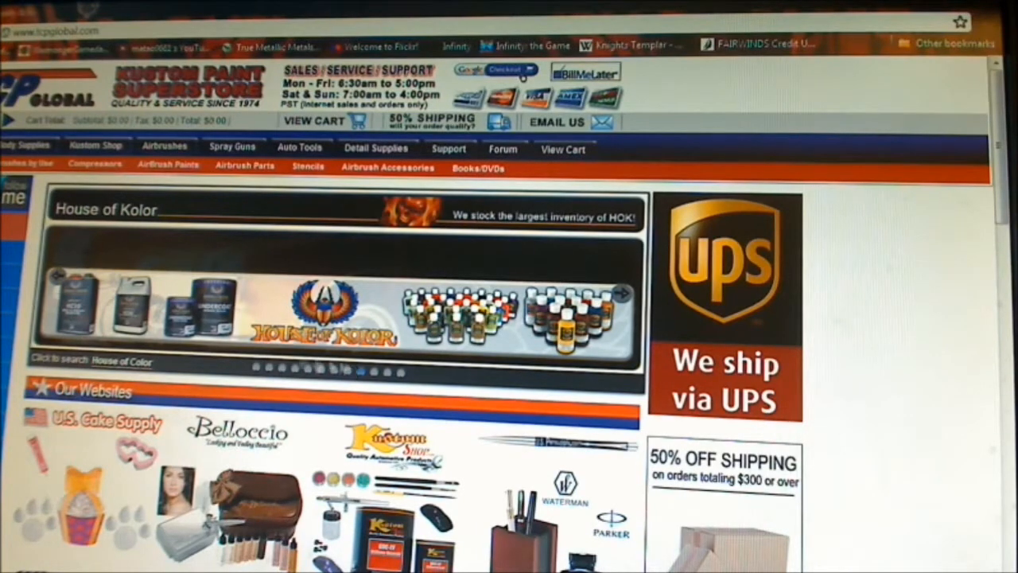
Step: Scroll down through the TCP Global page toward the store navigation
scroll("down", 3)
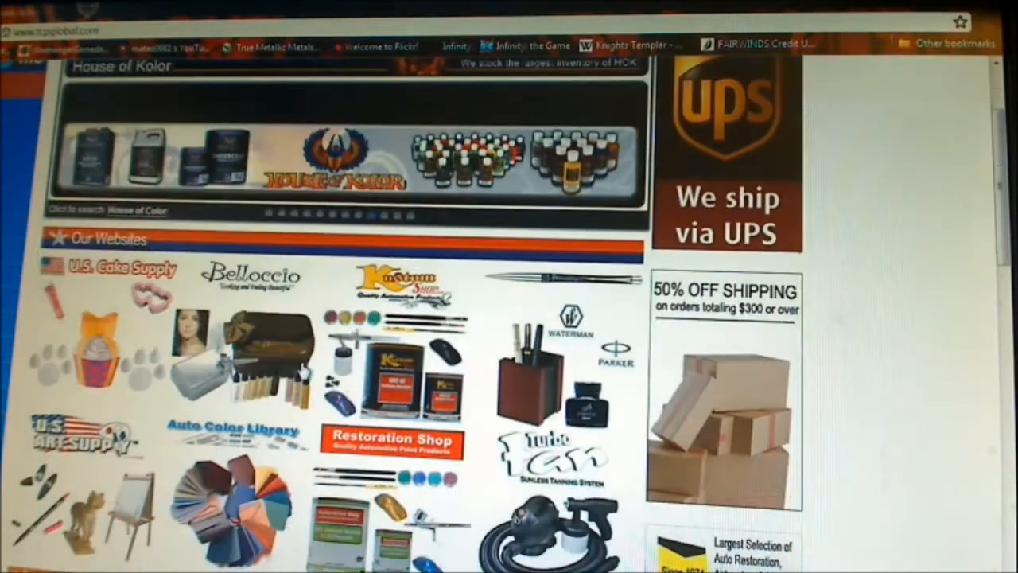
scroll("down", 3)
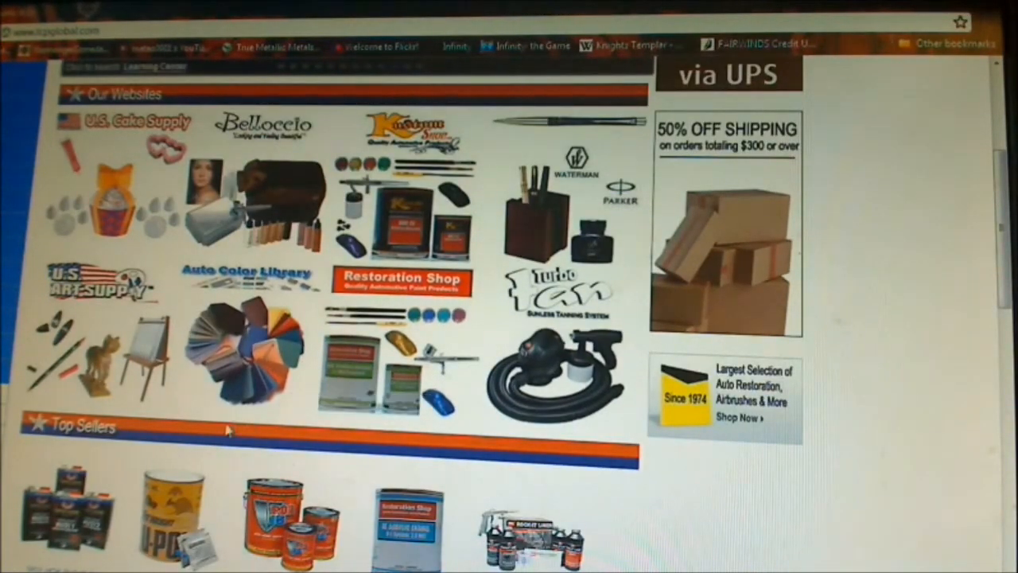
scroll("down", 3)
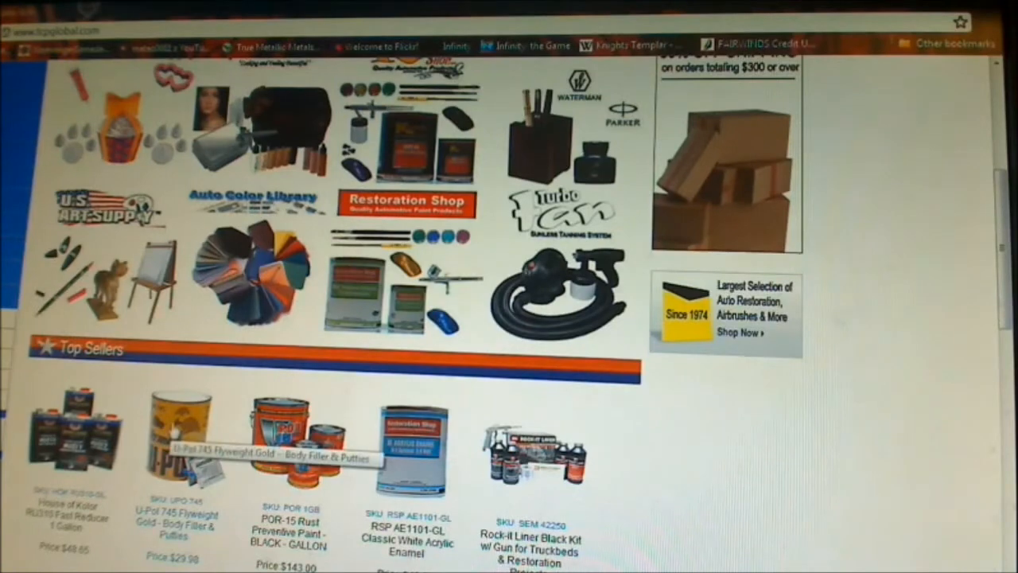
scroll("down", 3)
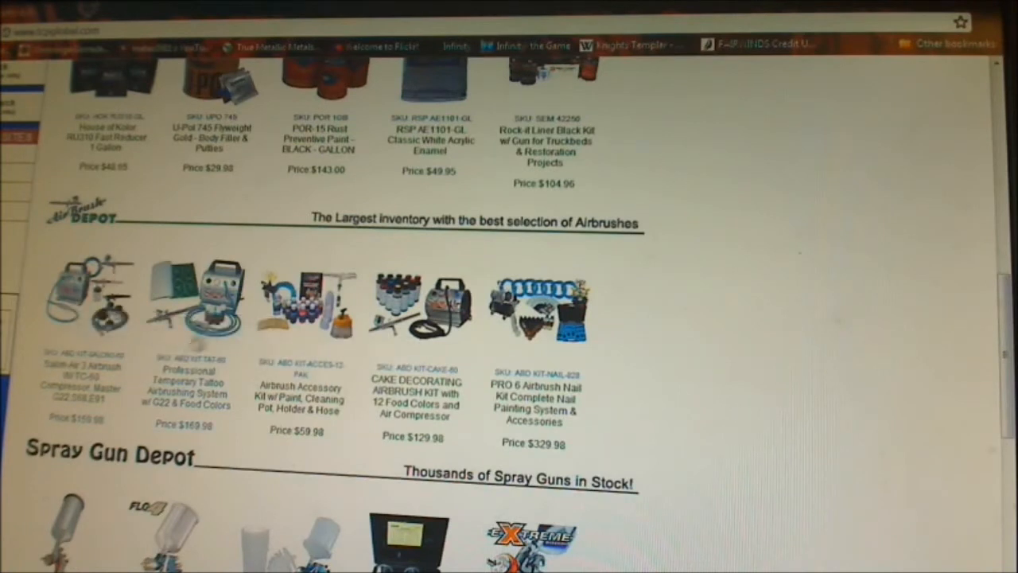
mouse_move(533, 398)
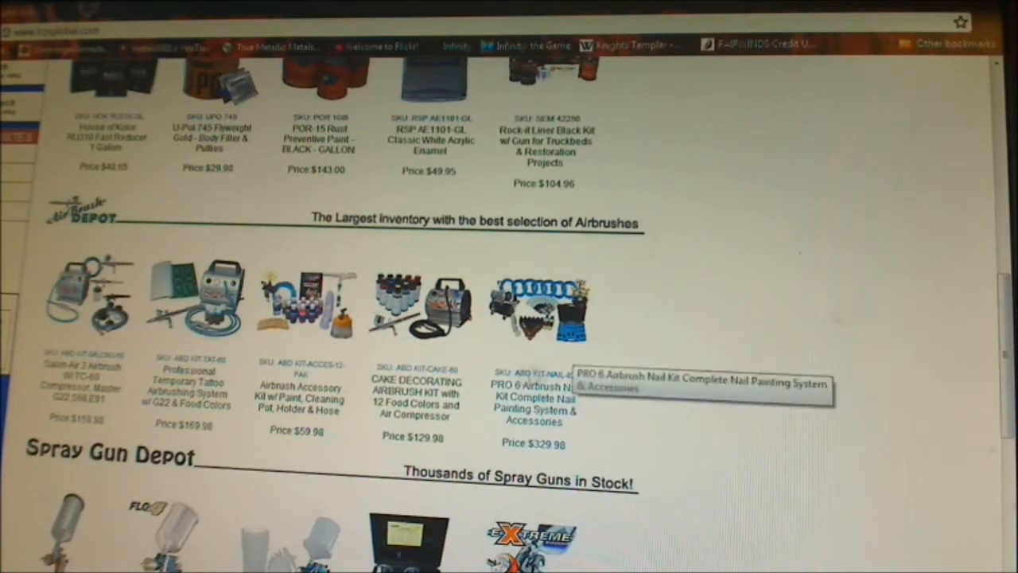
scroll("down", 3)
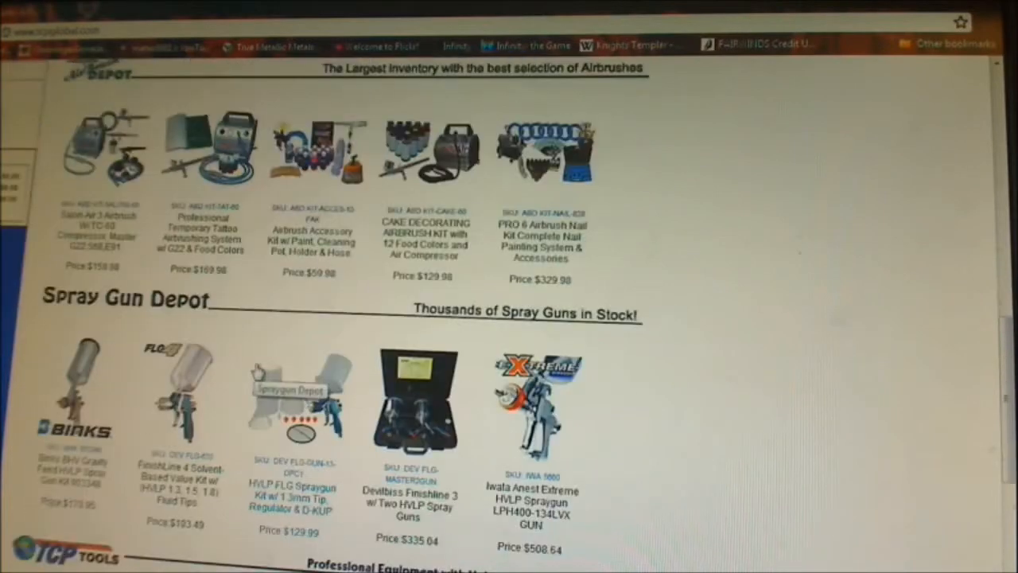
scroll("down", 3)
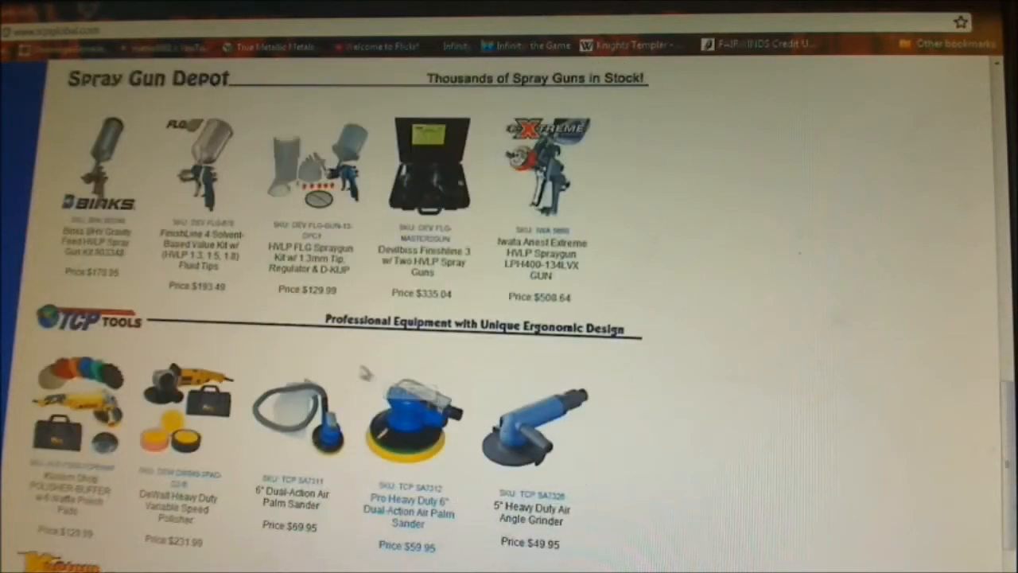
scroll("down", 3)
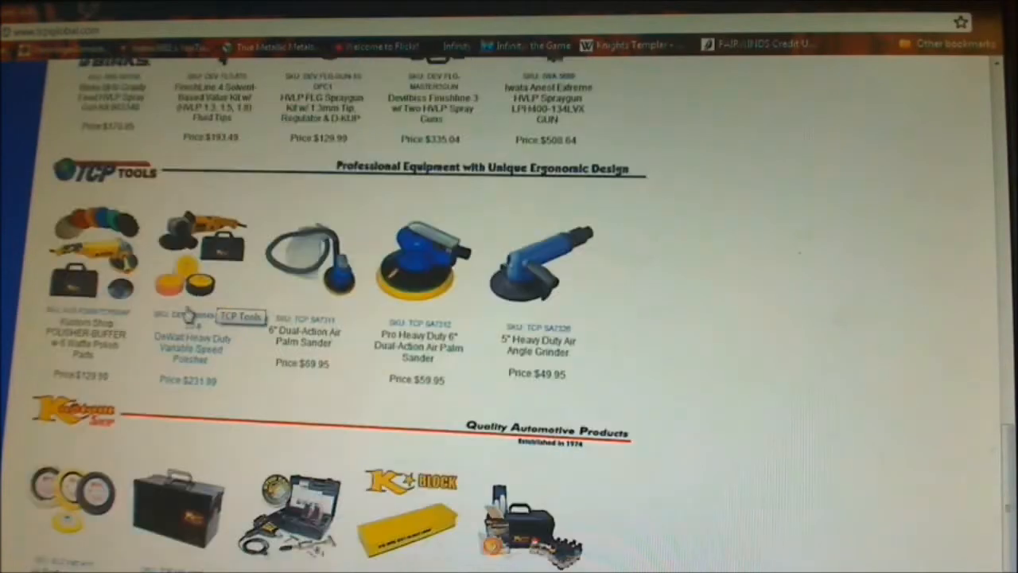
scroll("down", 3)
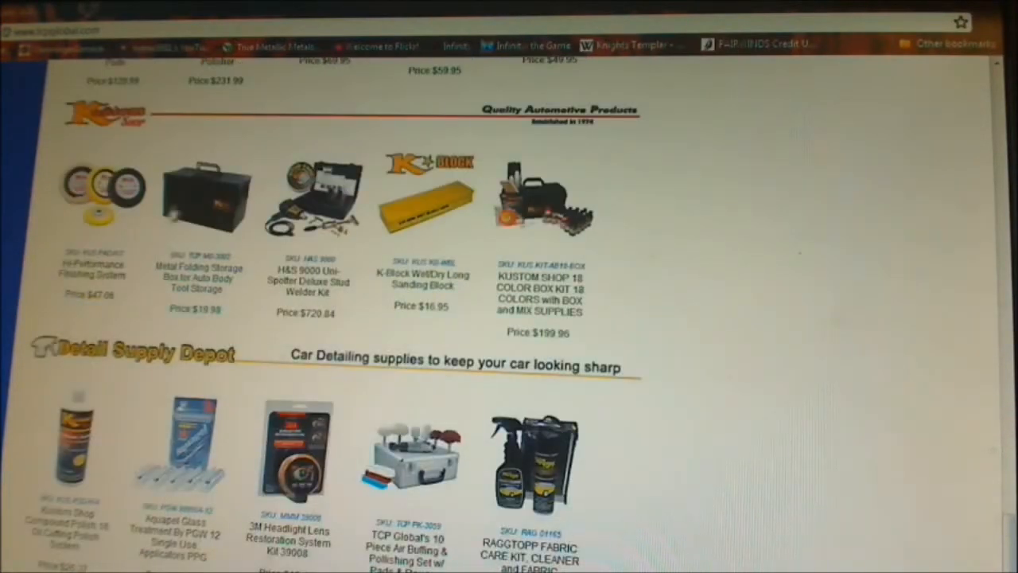
scroll("down", 3)
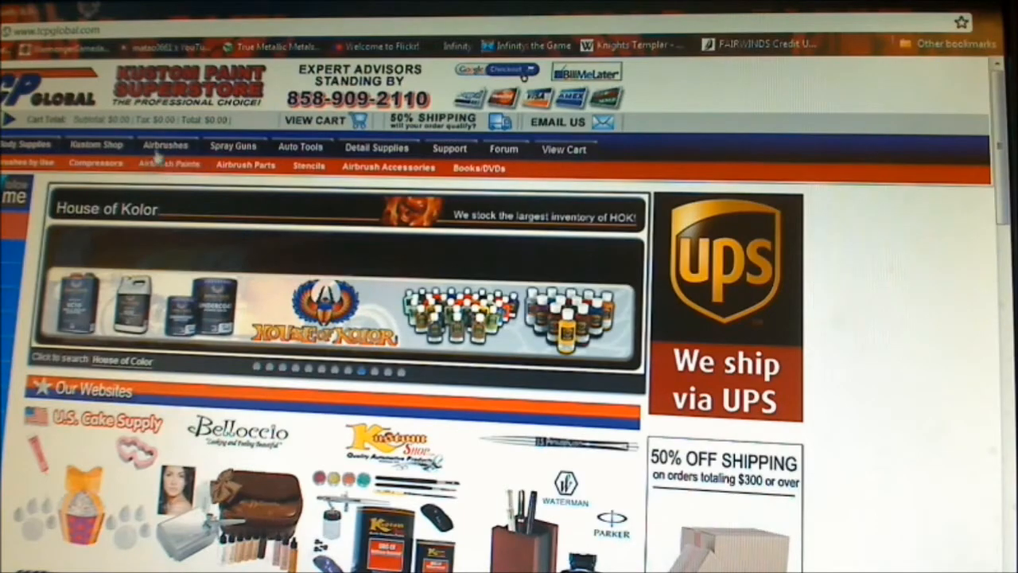
Step: Go to the Airbrushes section and scroll down to the High Performance Airbrush Compressors listing
left_click(165, 146)
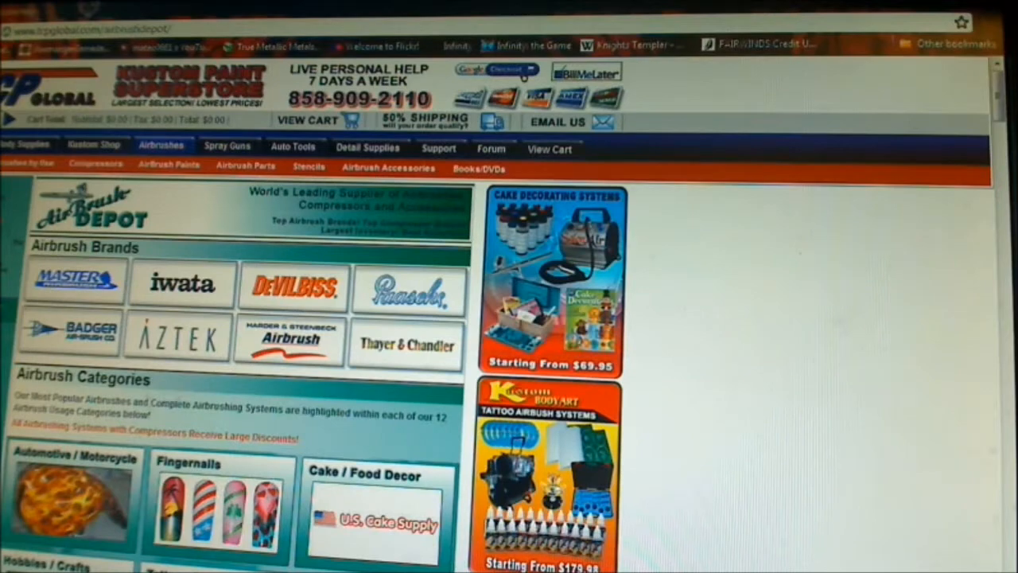
scroll("down", 3)
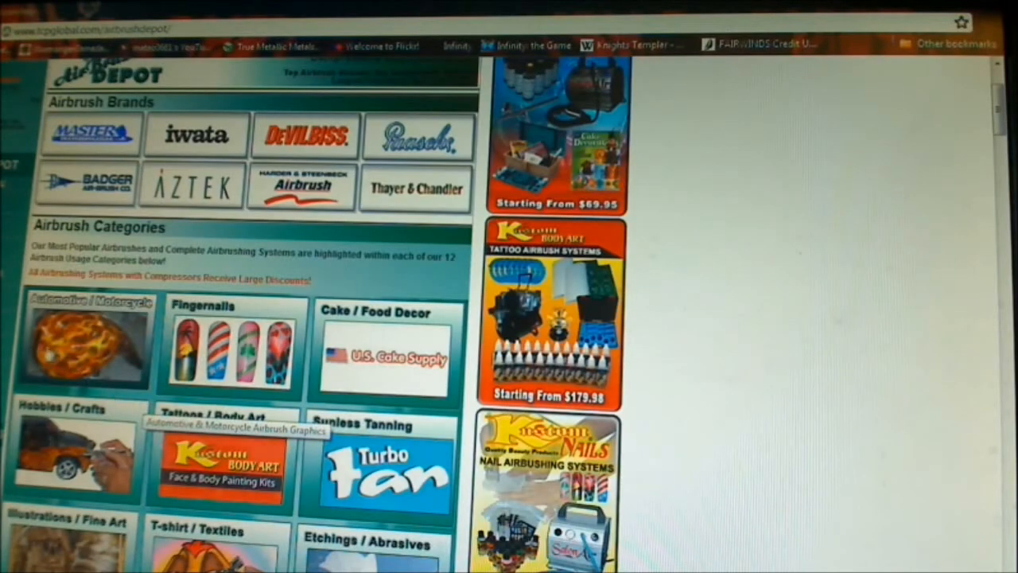
scroll("down", 3)
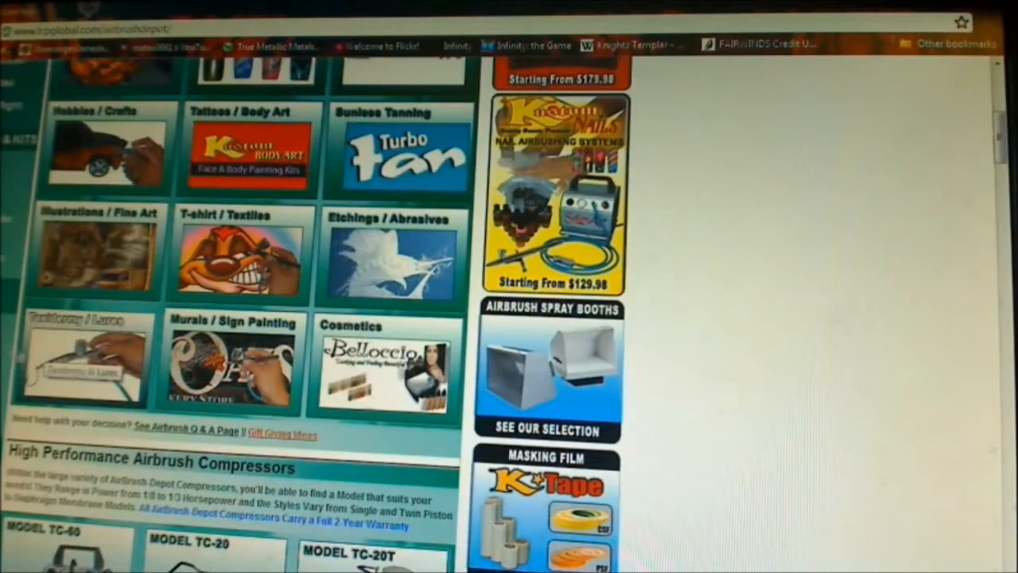
scroll("down", 3)
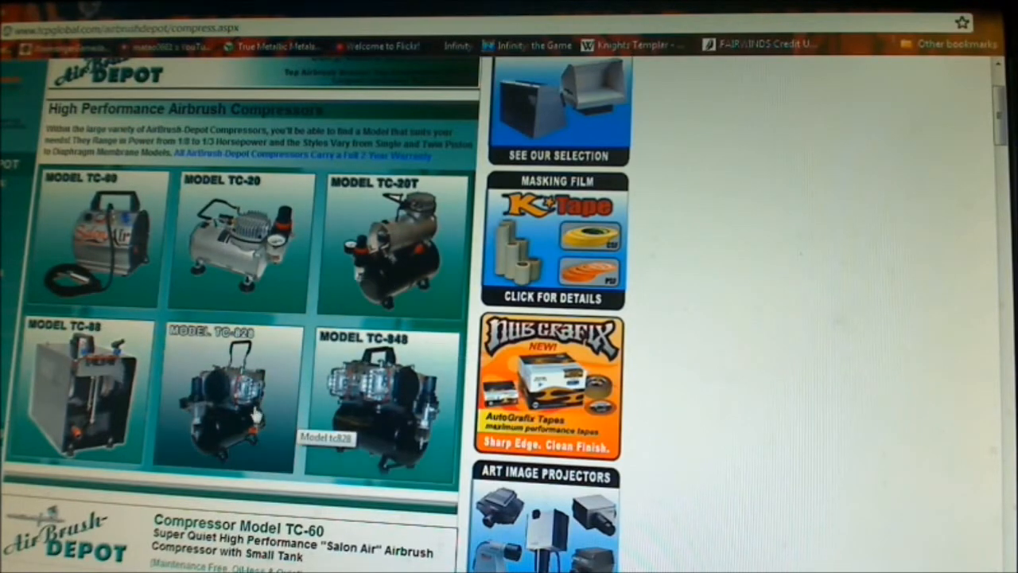
scroll("down", 3)
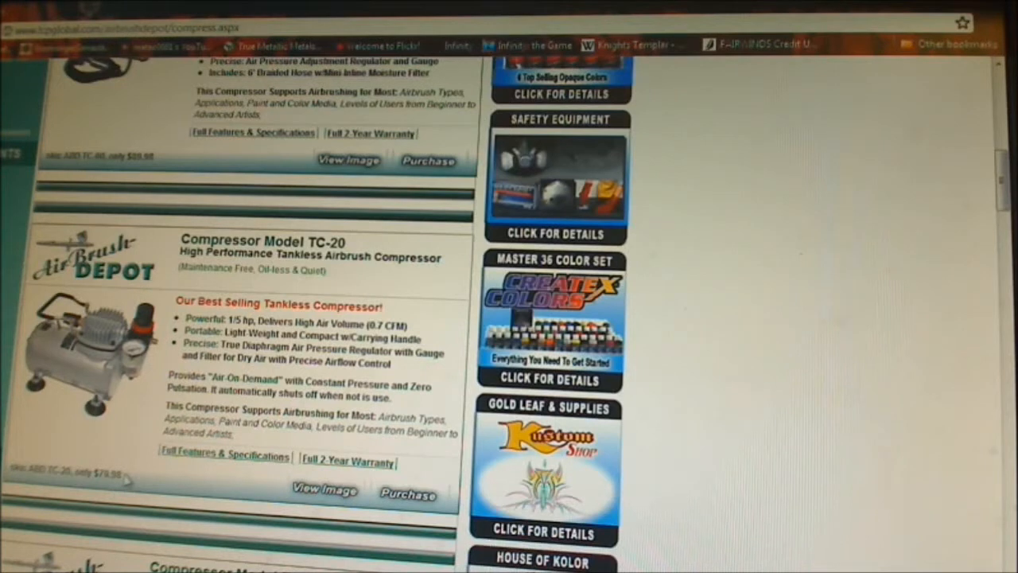
mouse_move(96, 438)
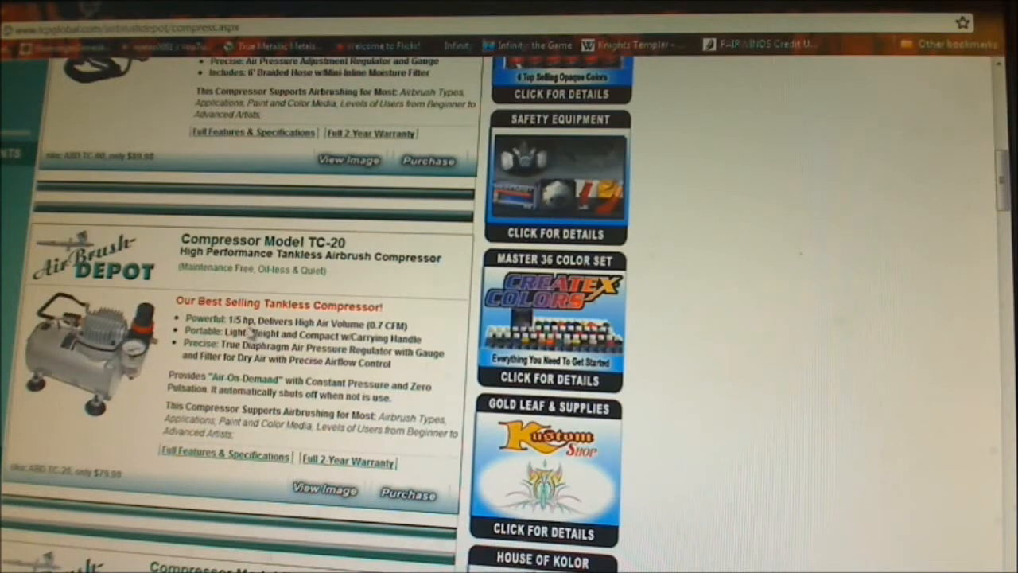
mouse_move(248, 332)
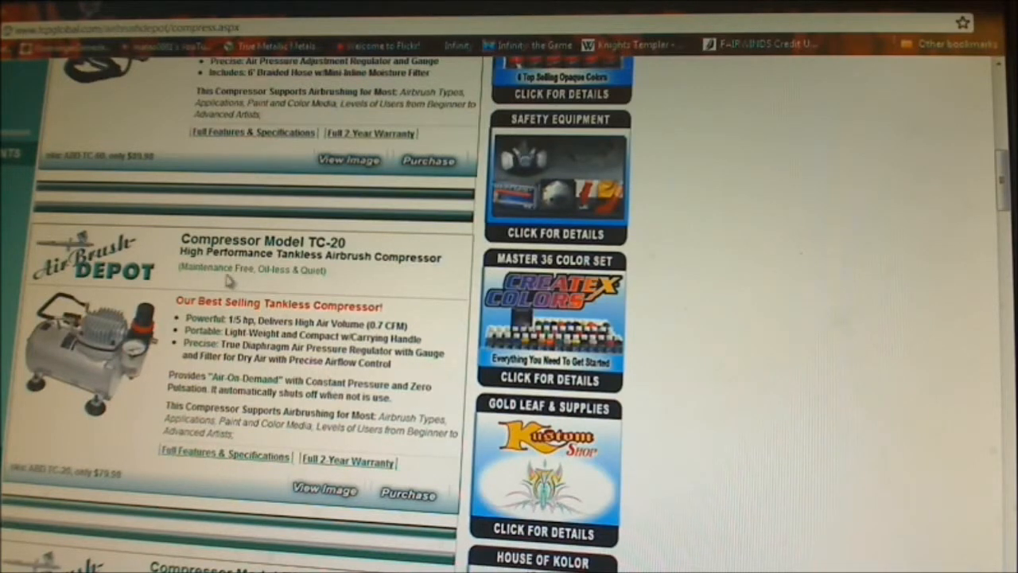
mouse_move(310, 288)
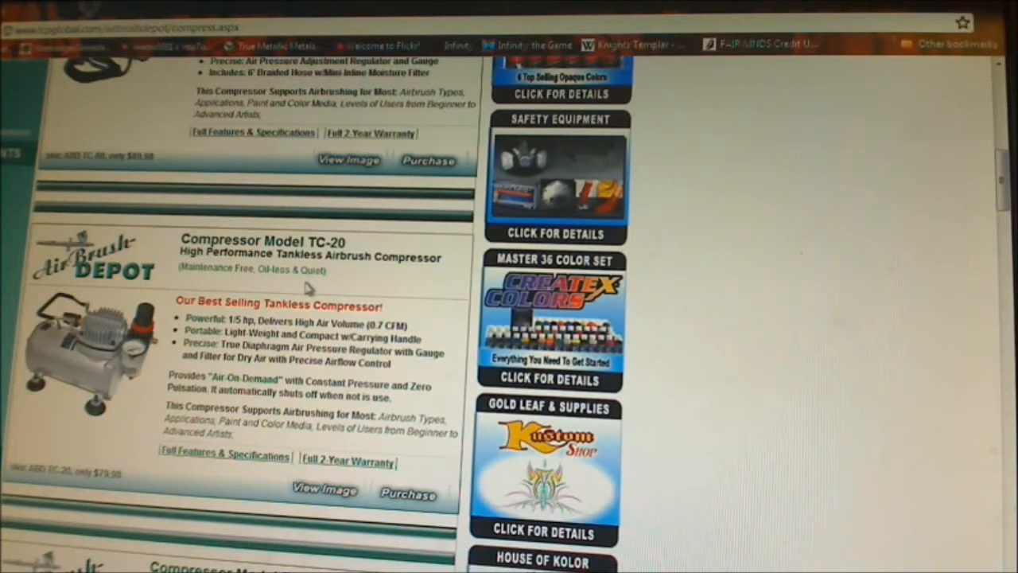
mouse_move(308, 288)
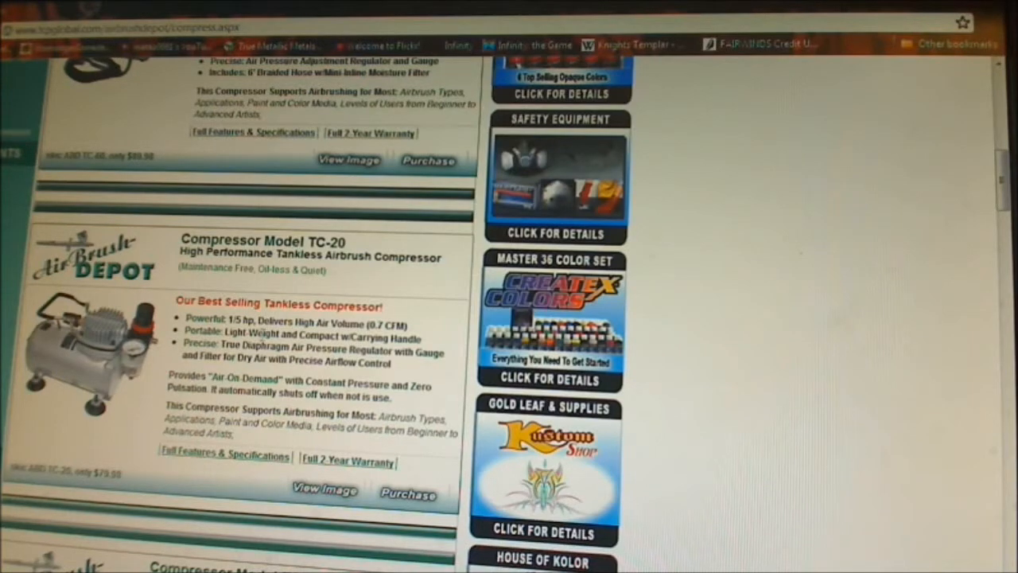
Step: Scroll down through the Airbrush Depot compressor models, then head back up toward the Airbrush Accessories menu
scroll("down", 3)
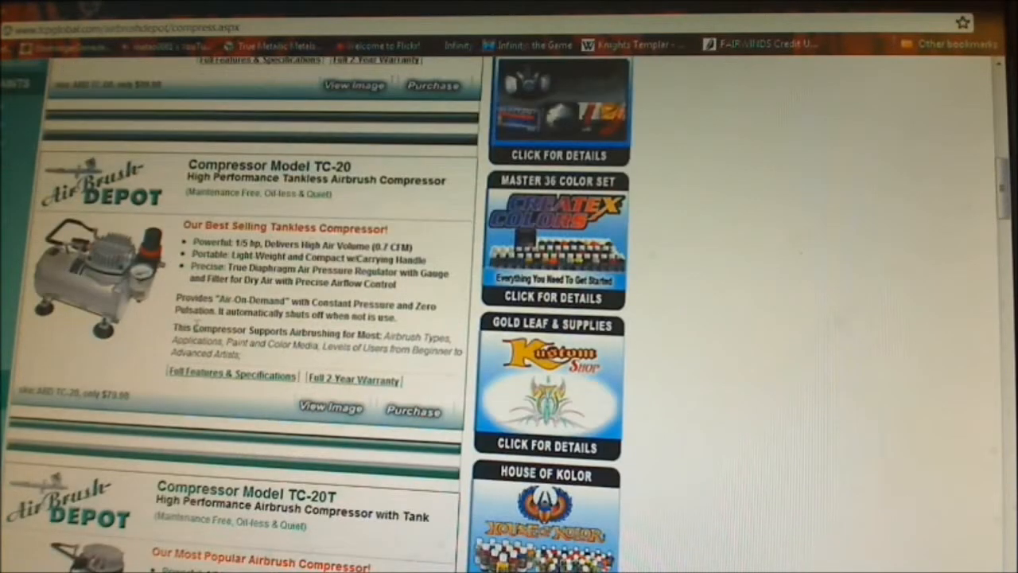
scroll("down", 3)
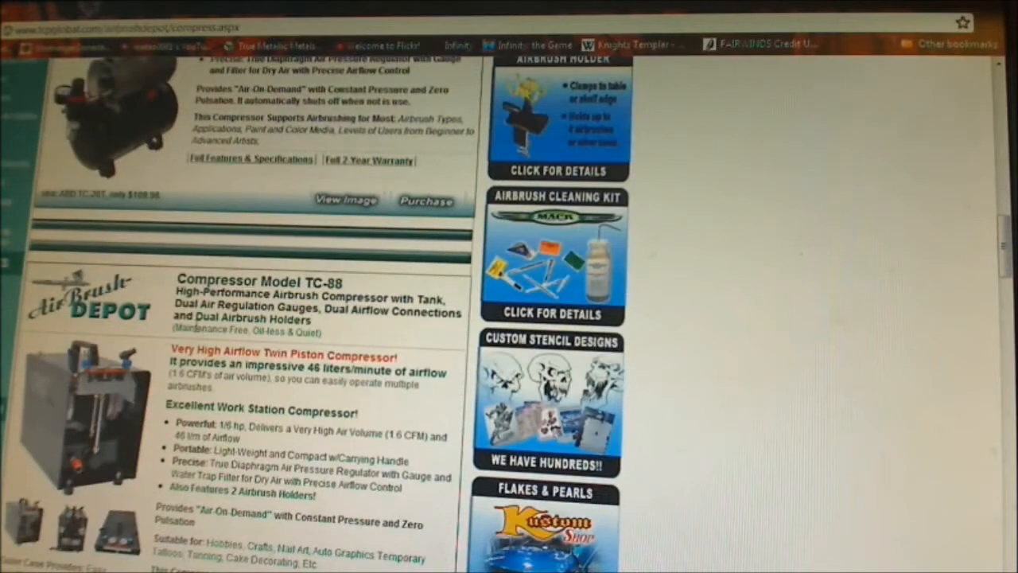
scroll("up", 3)
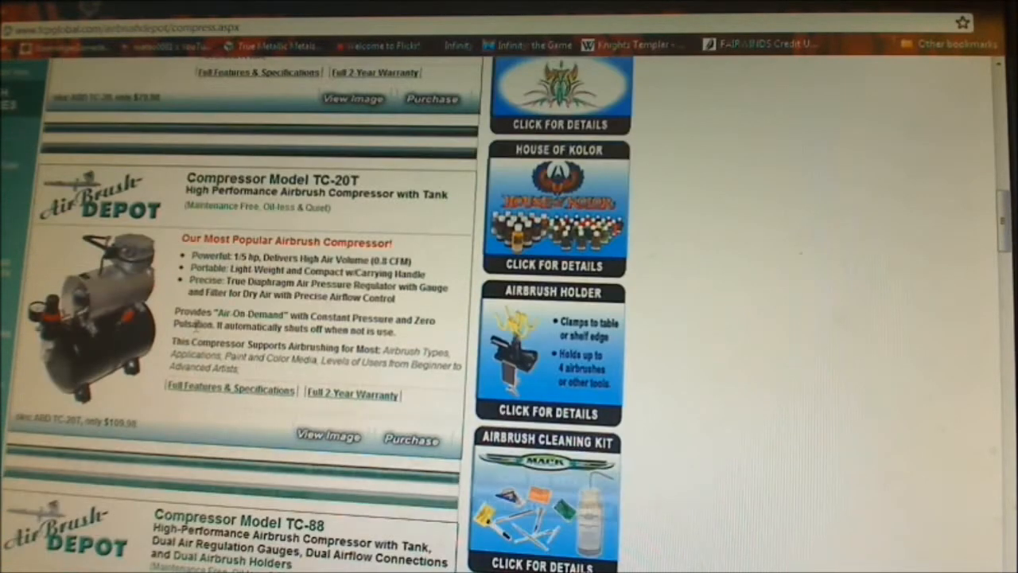
scroll("down", 3)
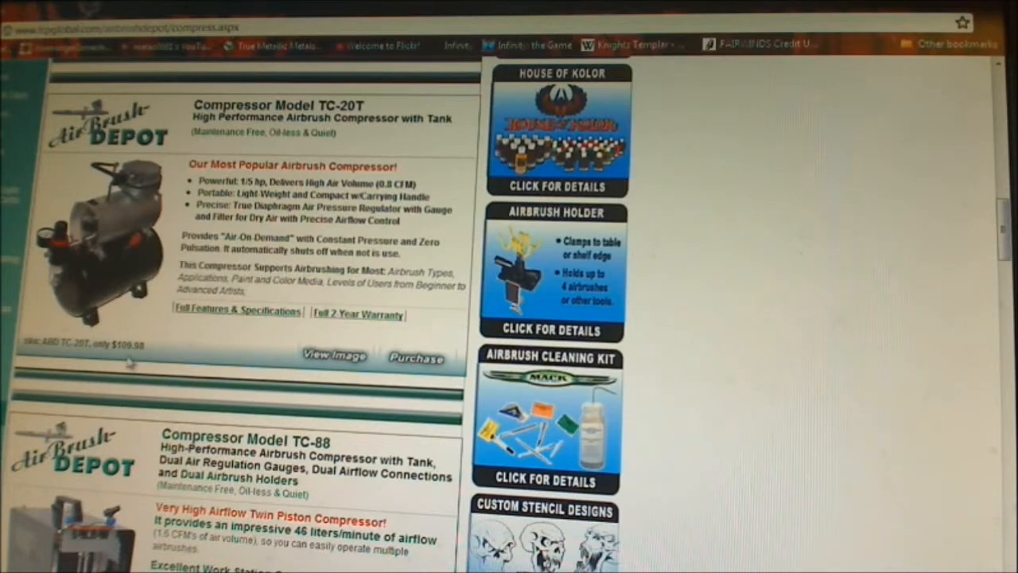
scroll("down", 3)
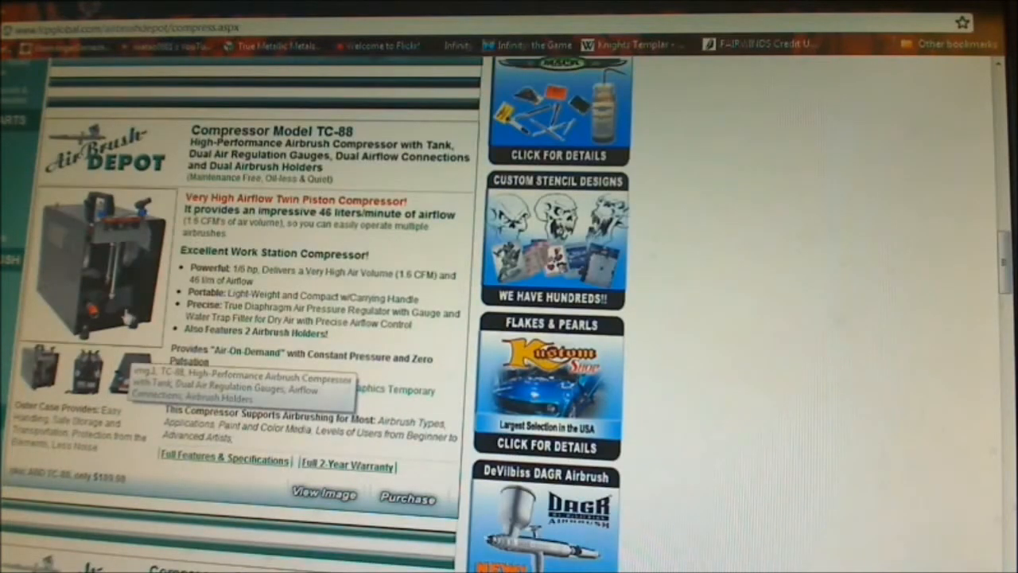
mouse_move(135, 374)
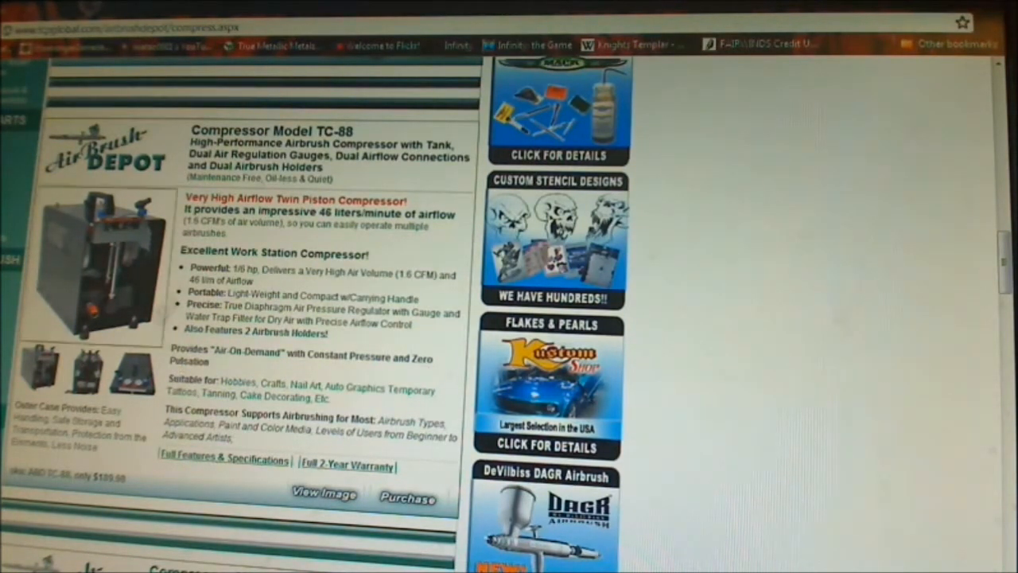
scroll("down", 3)
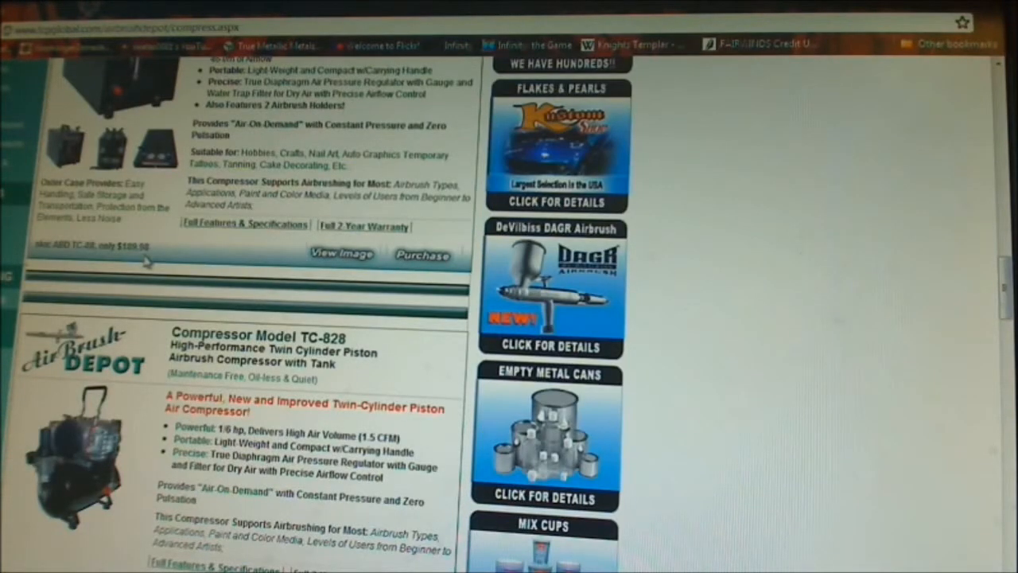
scroll("down", 3)
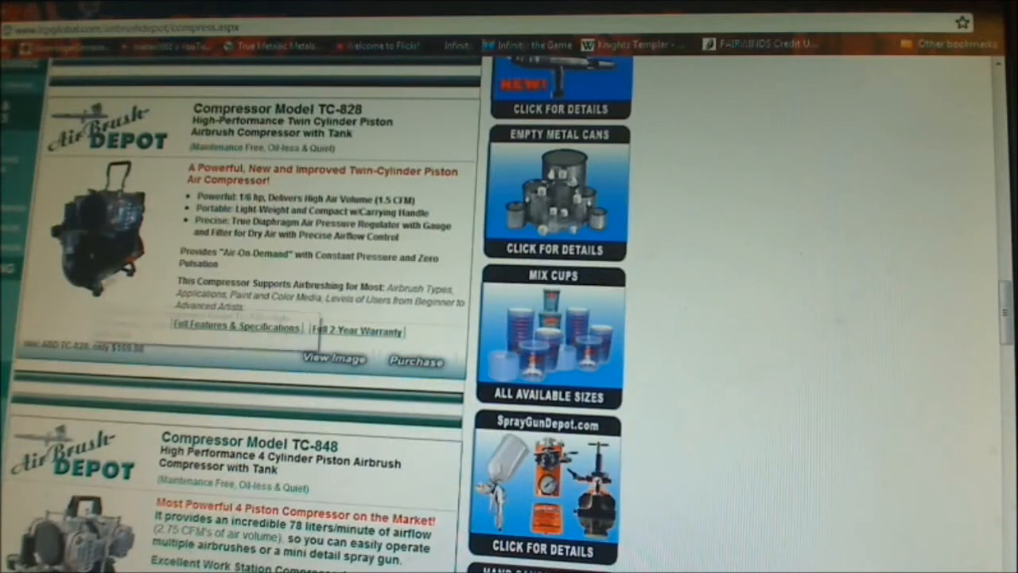
scroll("down", 3)
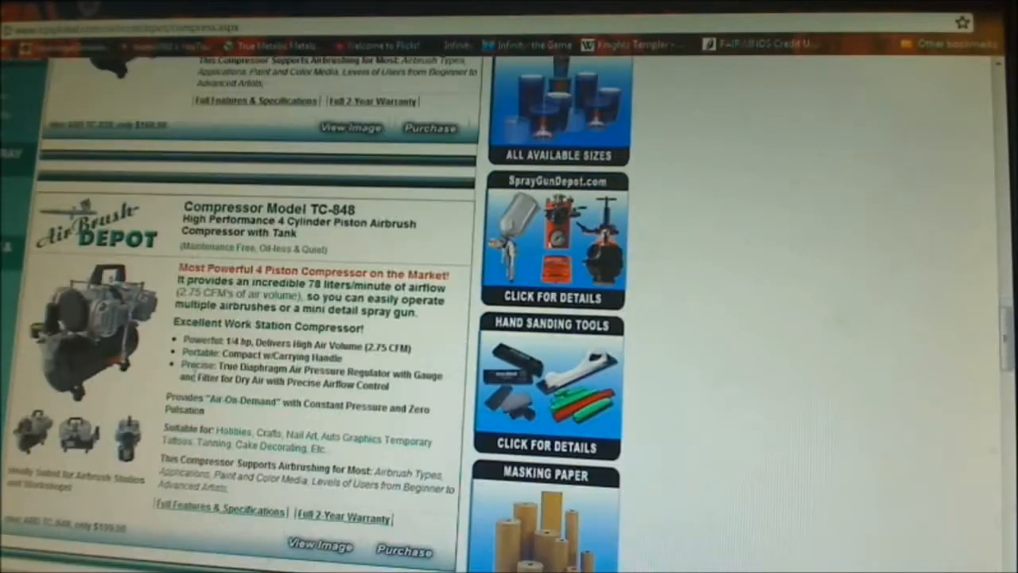
scroll("down", 3)
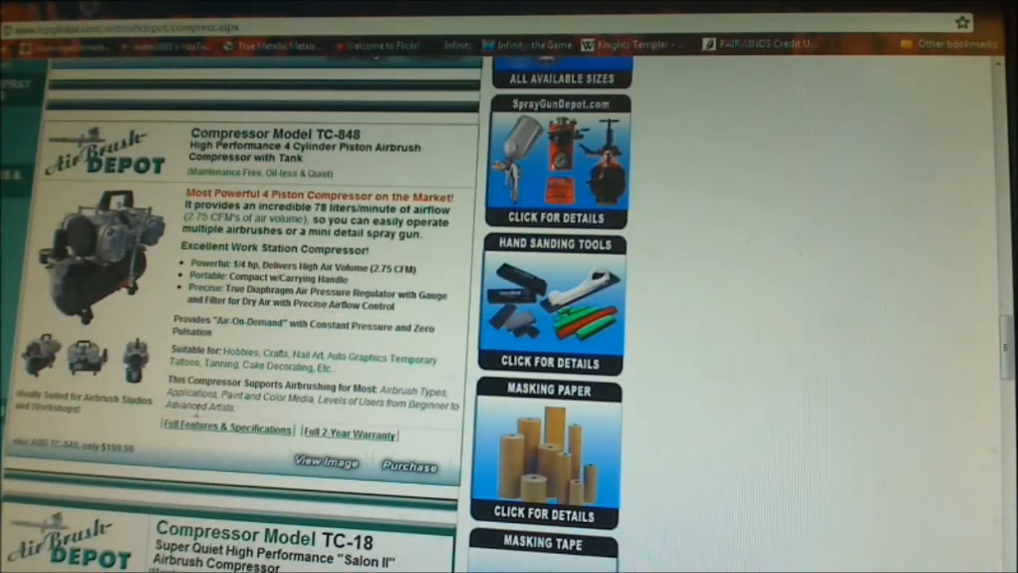
scroll("down", 3)
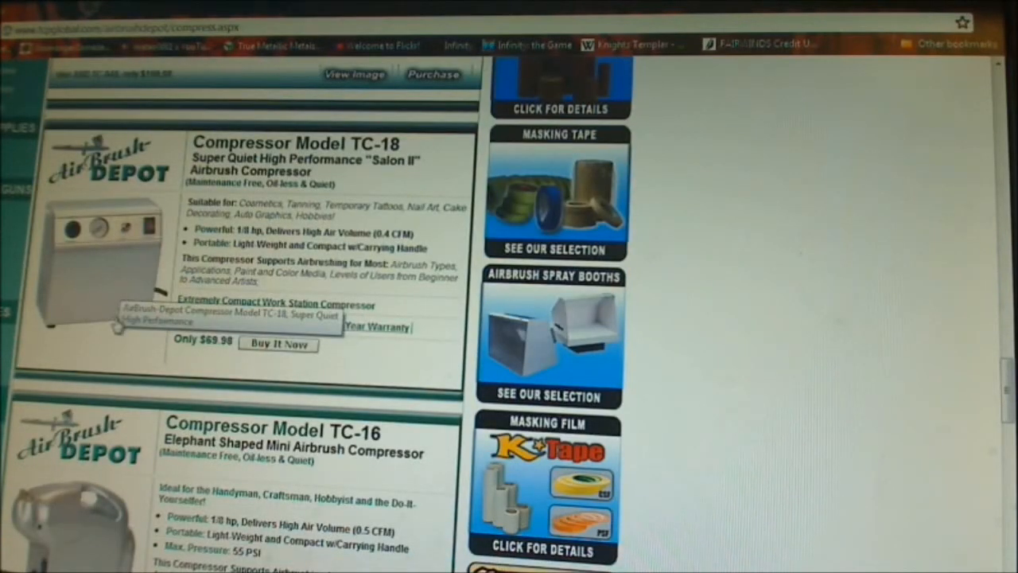
scroll("down", 3)
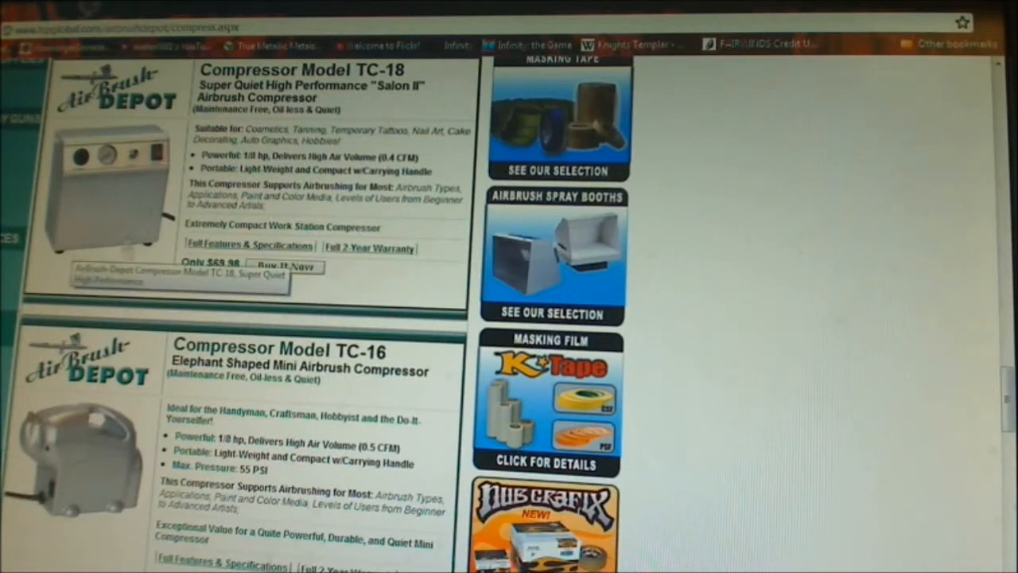
scroll("down", 3)
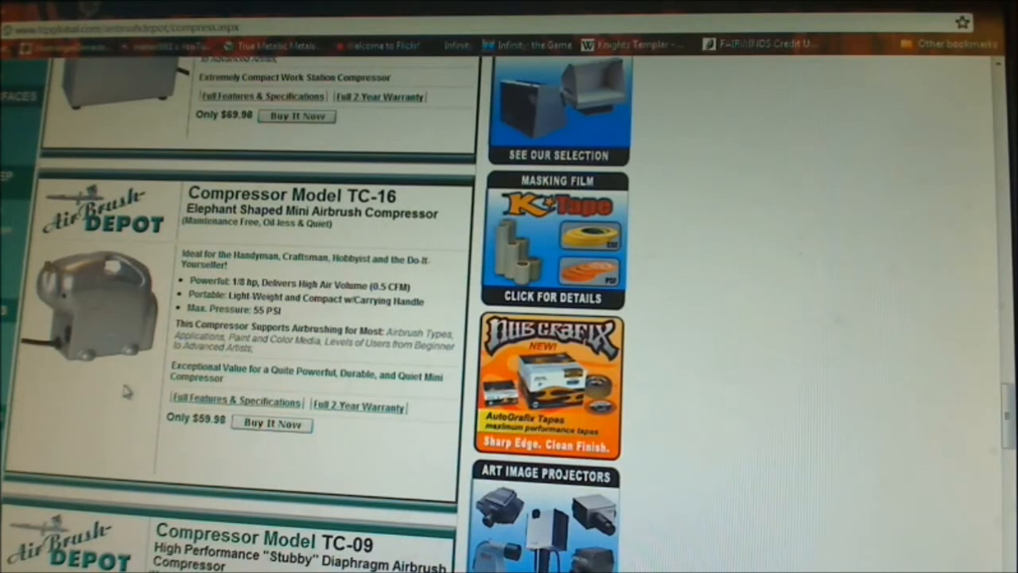
scroll("down", 3)
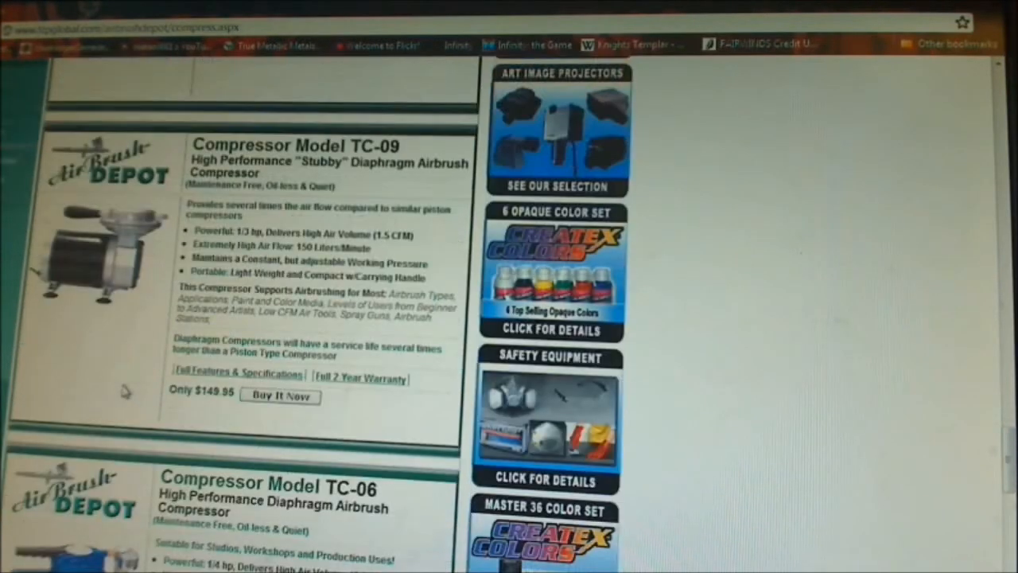
mouse_move(128, 356)
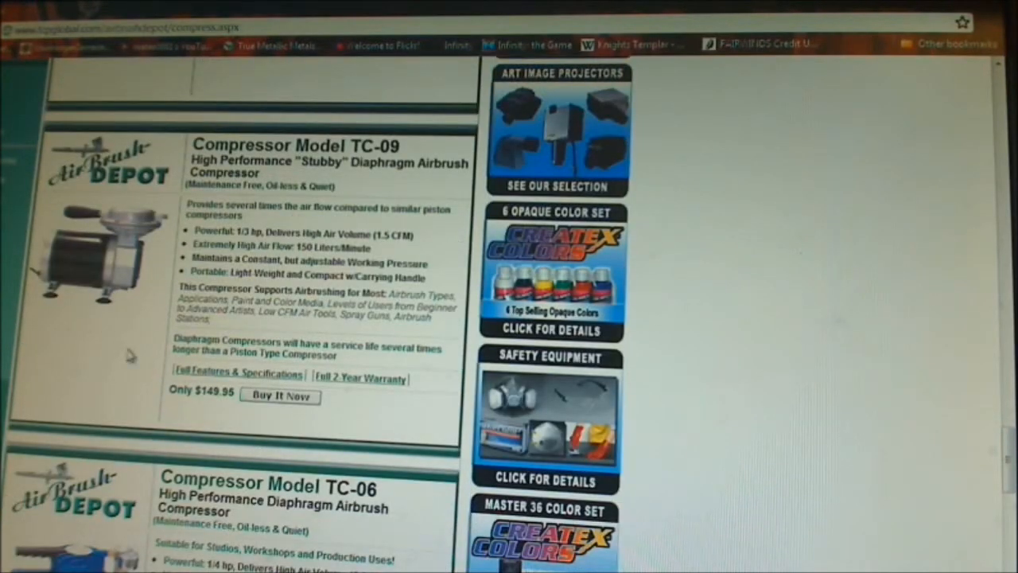
scroll("down", 3)
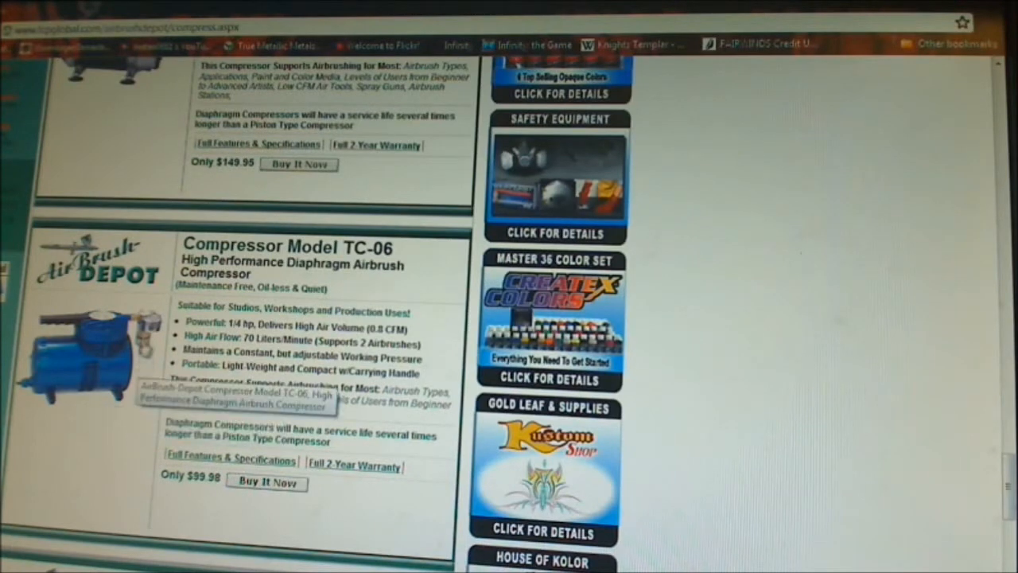
scroll("down", 3)
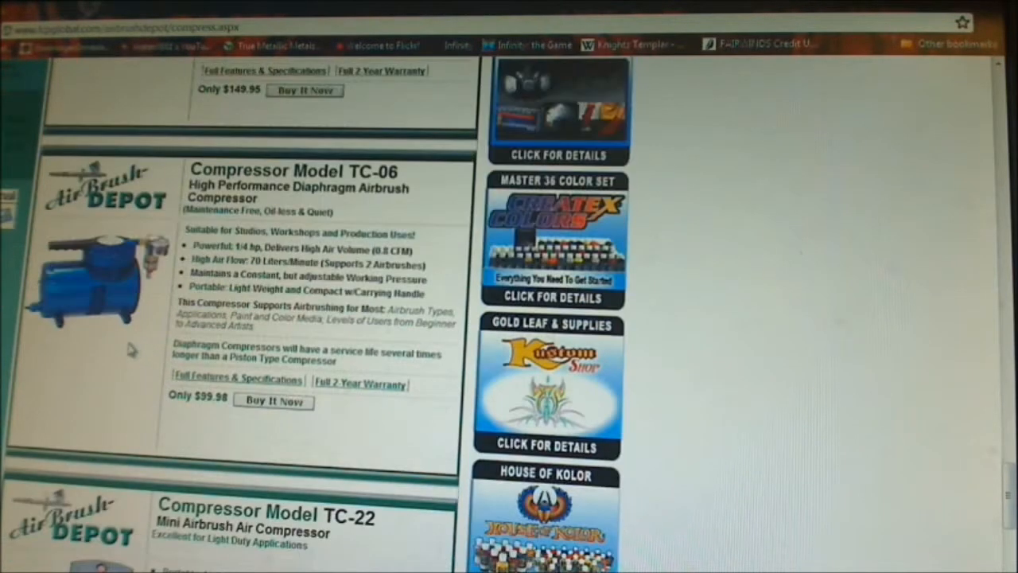
scroll("down", 3)
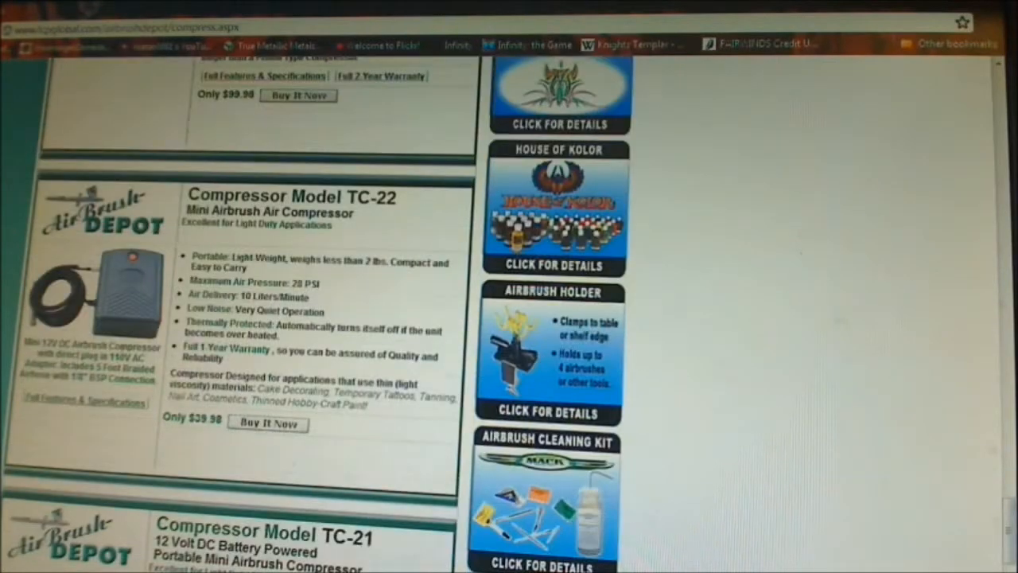
scroll("down", 3)
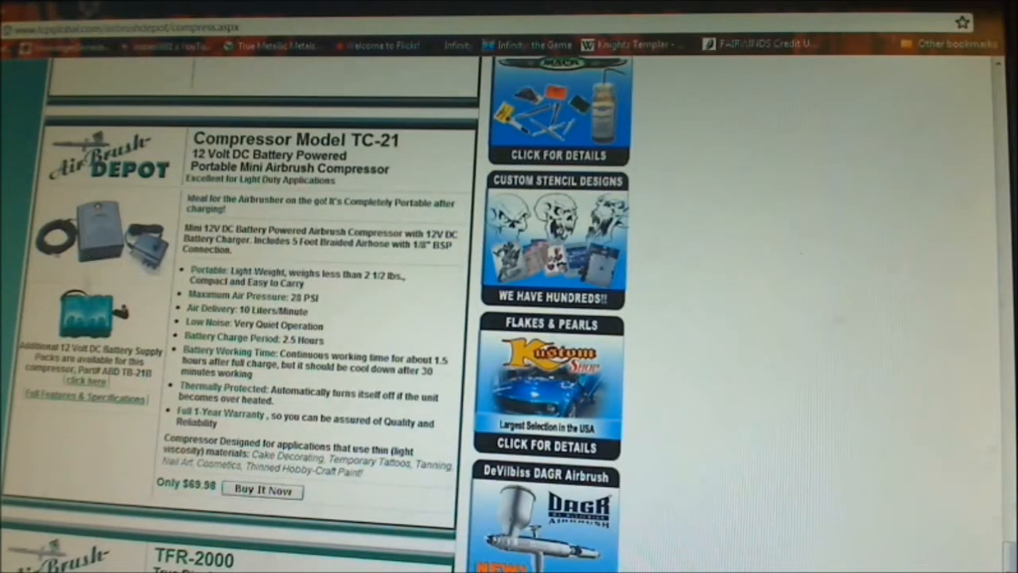
scroll("down", 3)
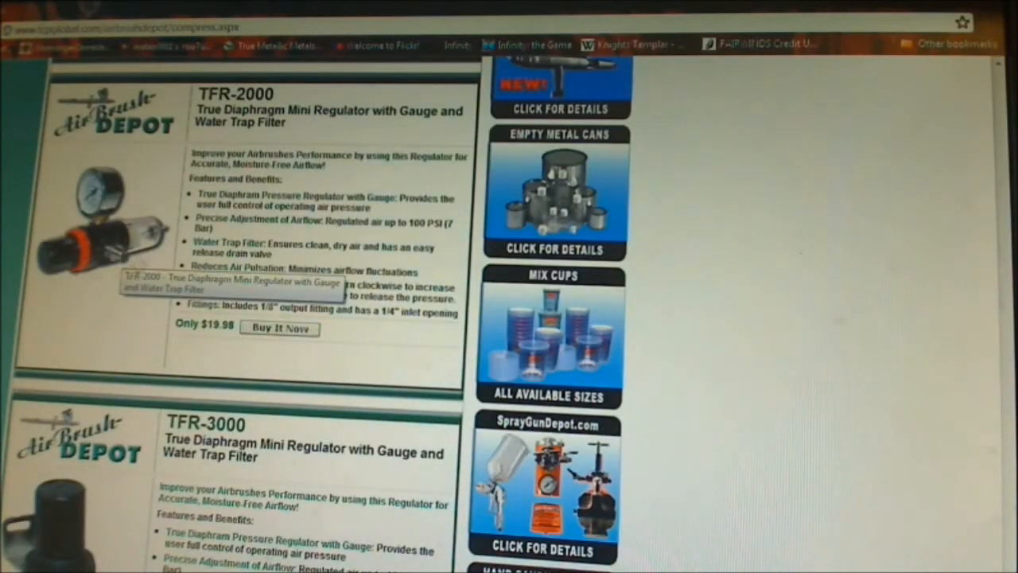
scroll("down", 3)
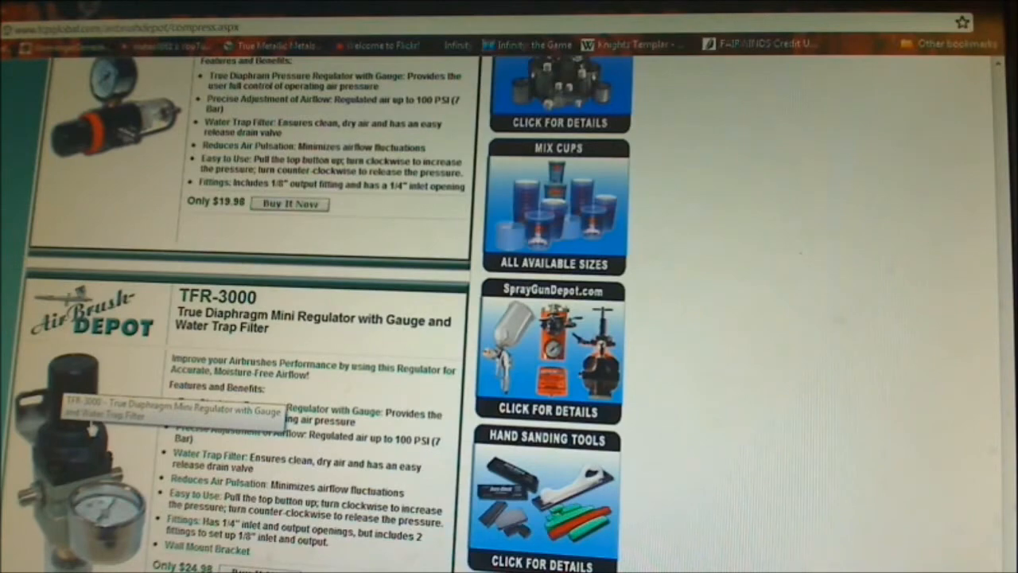
scroll("down", 3)
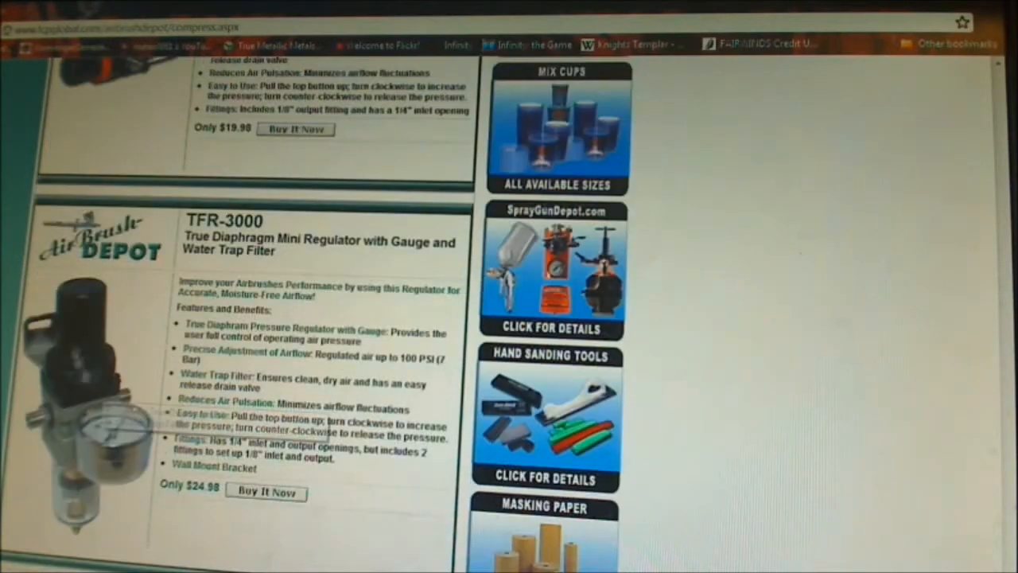
scroll("down", 3)
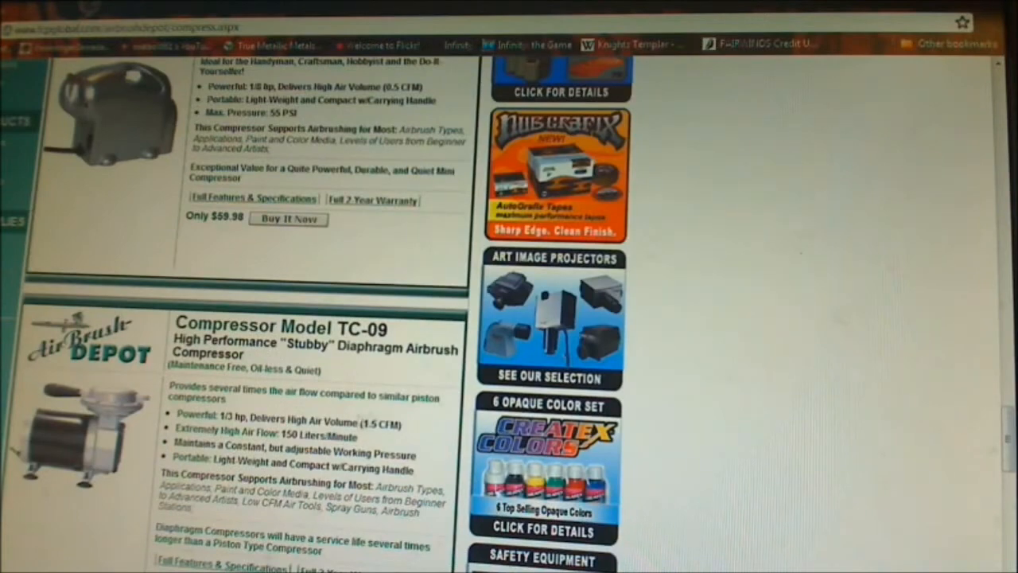
scroll("down", 3)
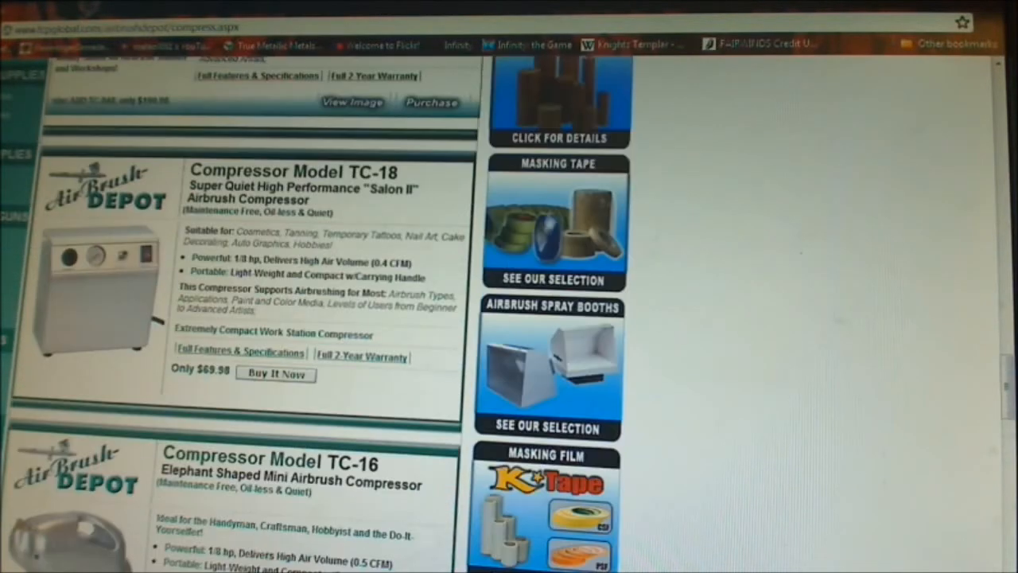
scroll("down", 3)
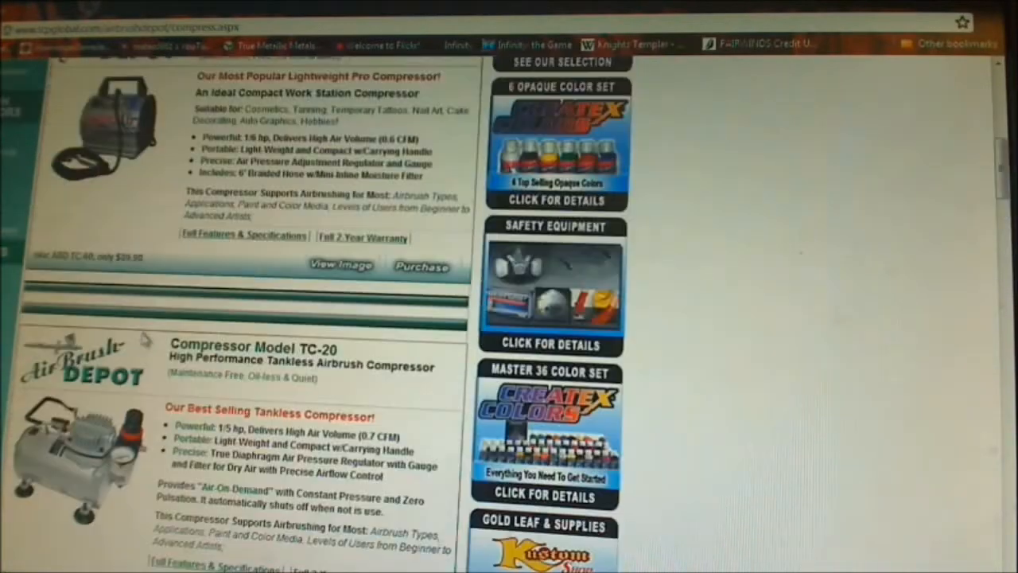
scroll("up", 3)
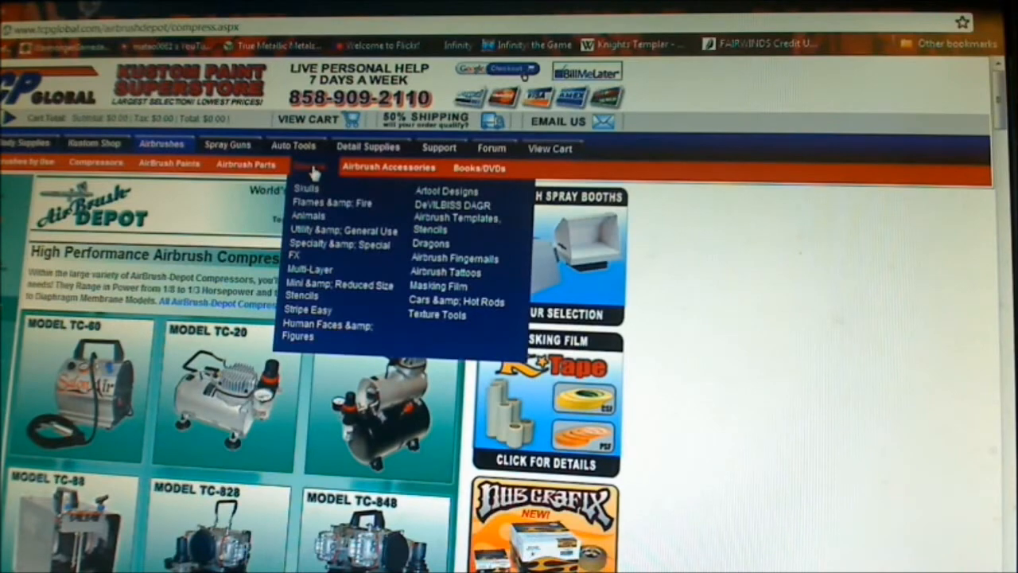
Step: Open the Kustom Shop Stencil Index showing Skulls, Flames & Fire and Dragons categories
left_click(310, 167)
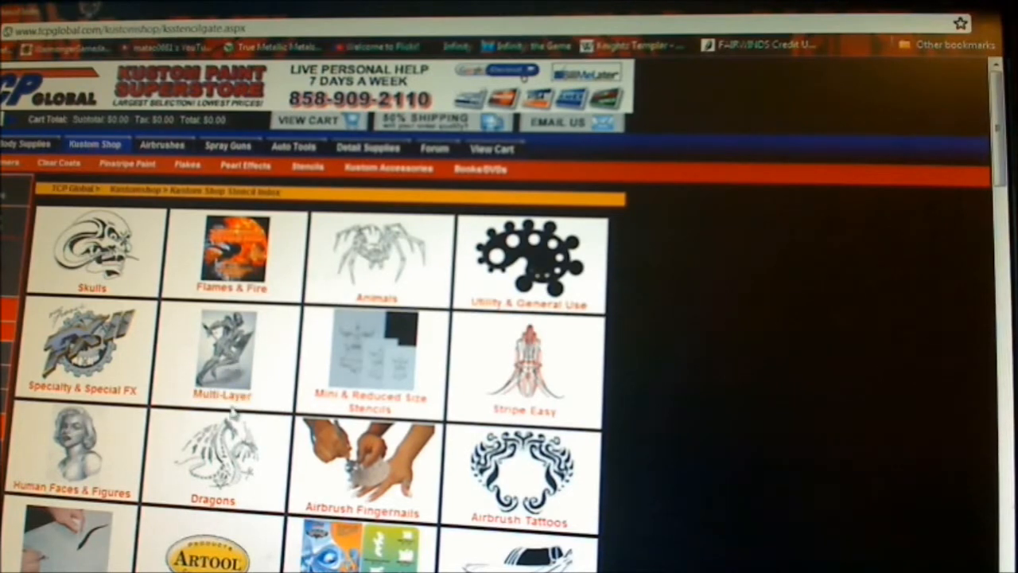
scroll("down", 3)
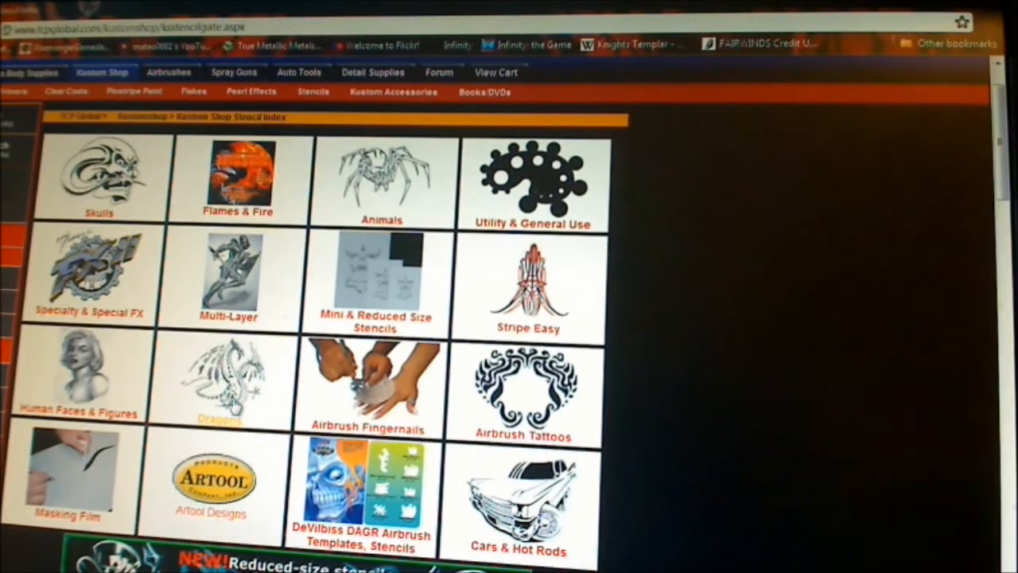
mouse_move(219, 420)
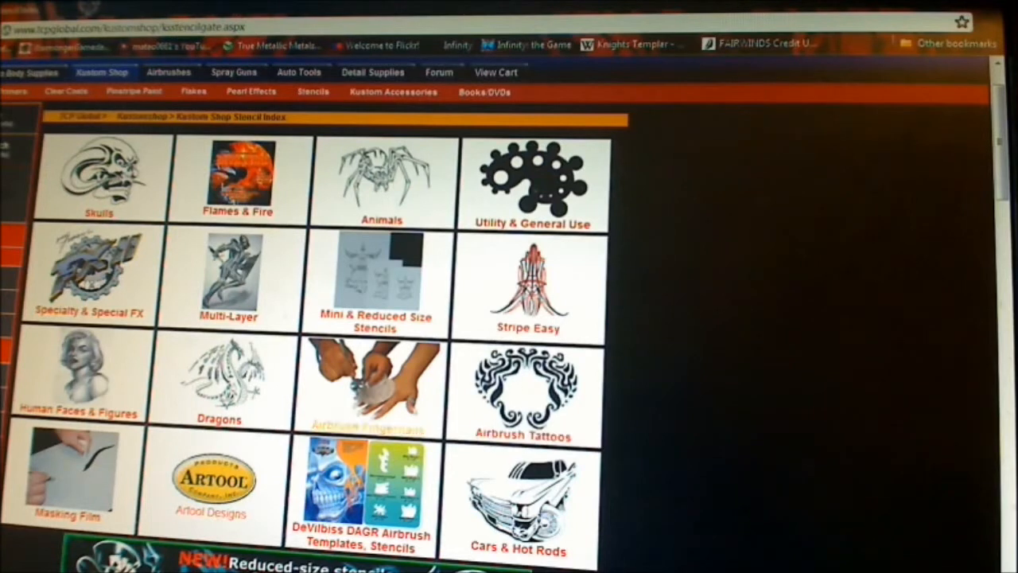
mouse_move(229, 314)
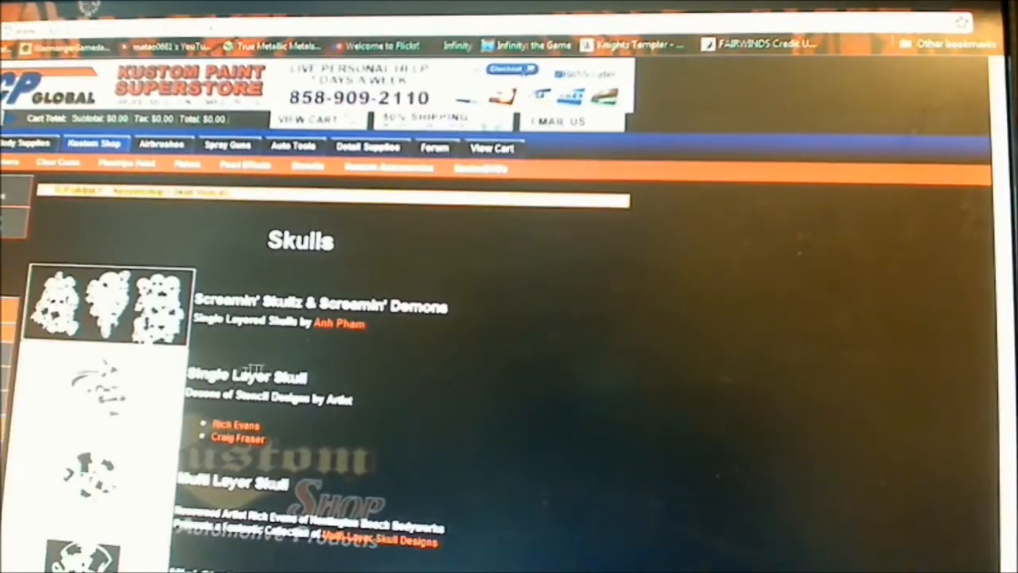
Step: Move down to the nail art stencil listing with ABD NAIL SET1 and ABD NAIL SET2
scroll("down", 3)
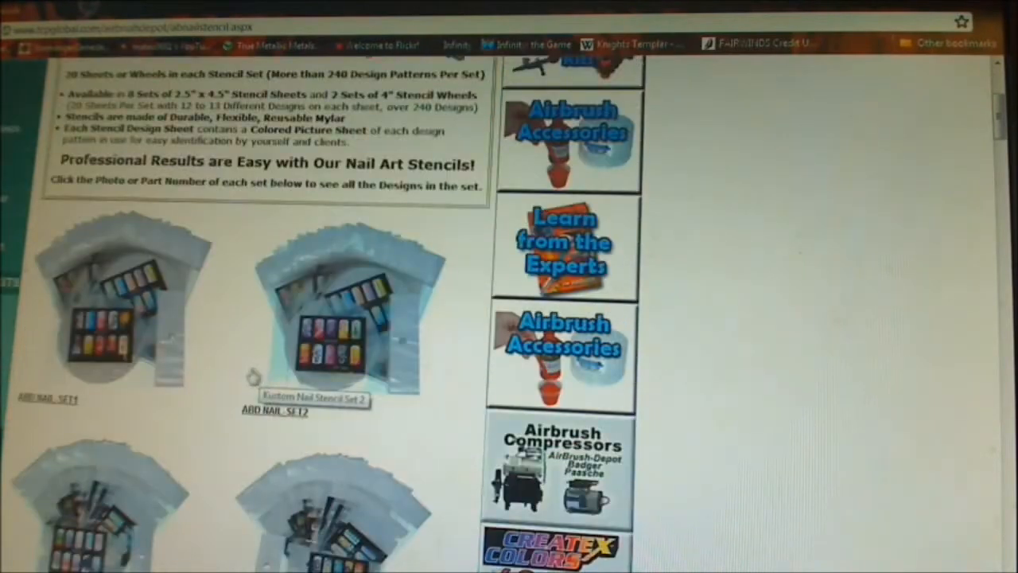
Step: Scroll past ABD NAIL SET13 and the $249.98 ten-set bundle to the Iwata Medea Design Wheels
scroll("down", 3)
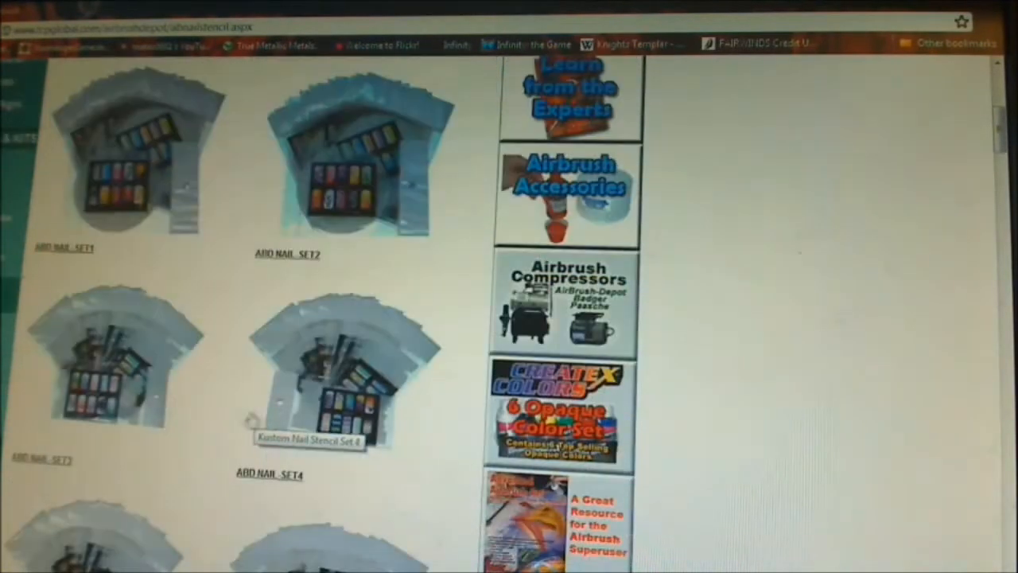
scroll("down", 3)
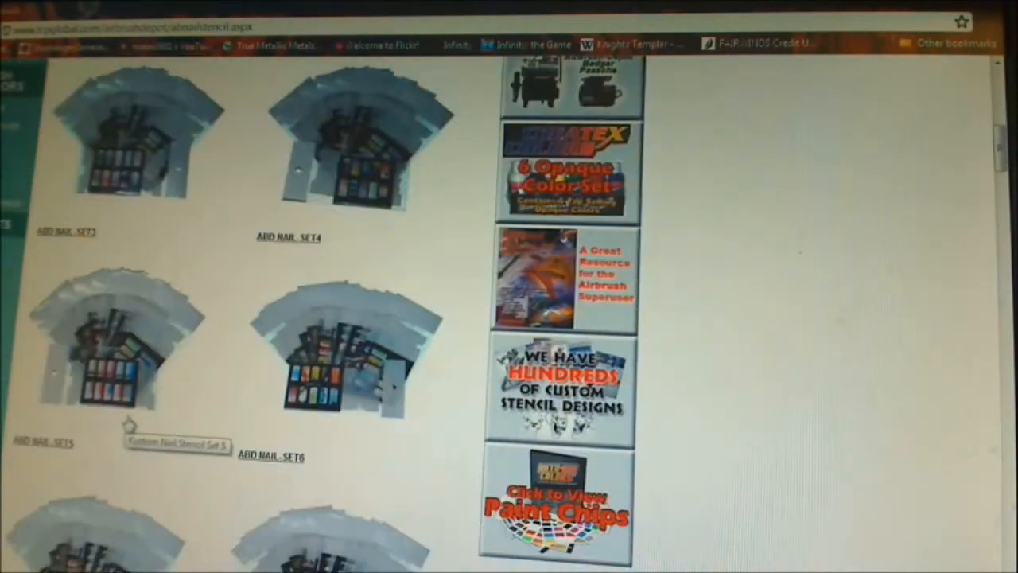
scroll("down", 3)
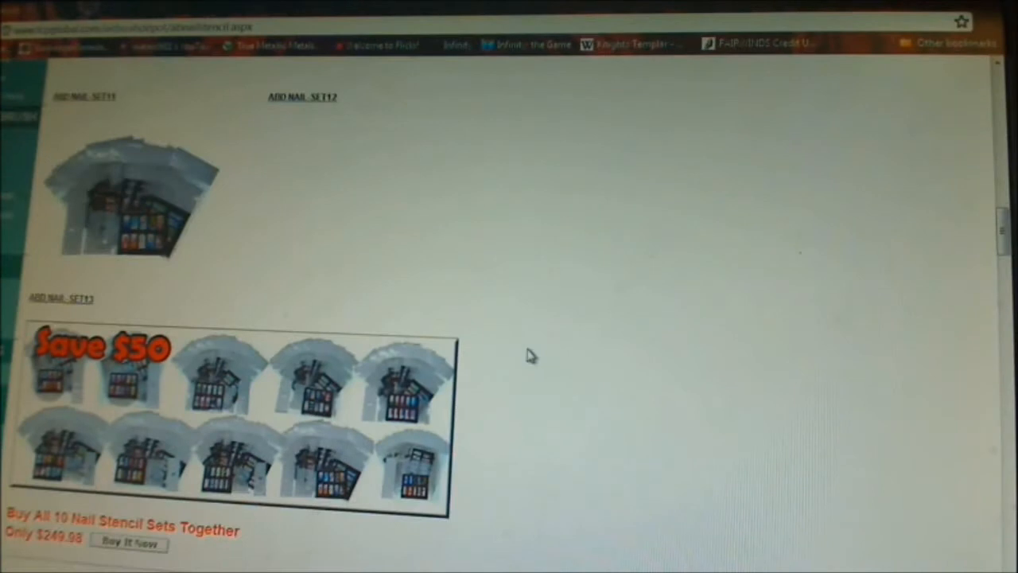
scroll("down", 3)
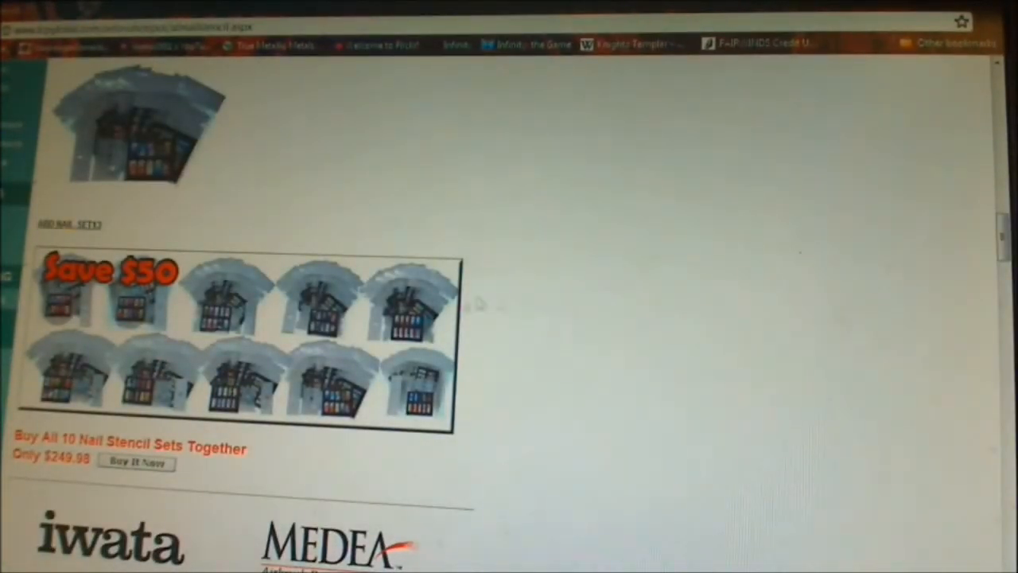
scroll("down", 3)
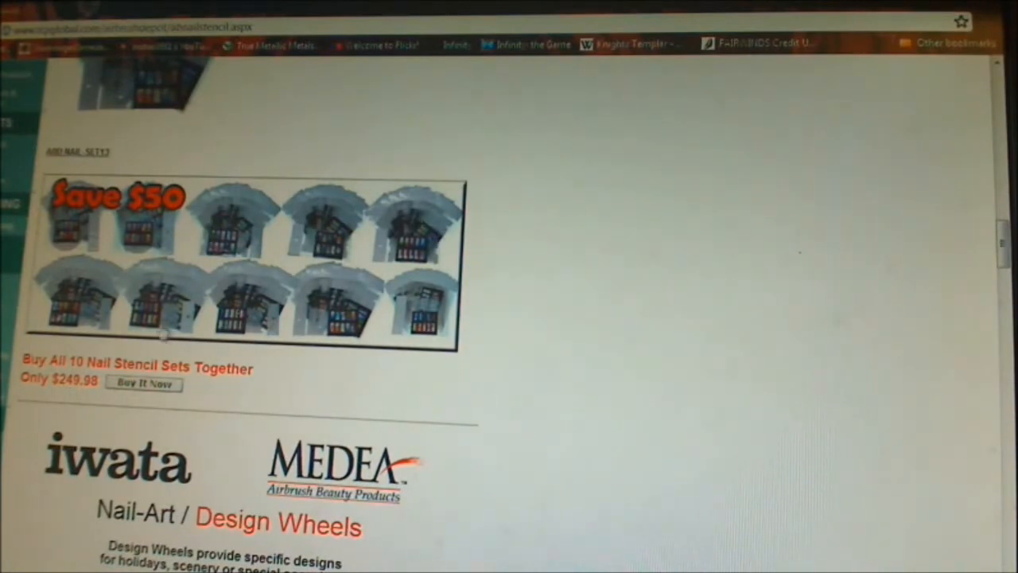
mouse_move(544, 369)
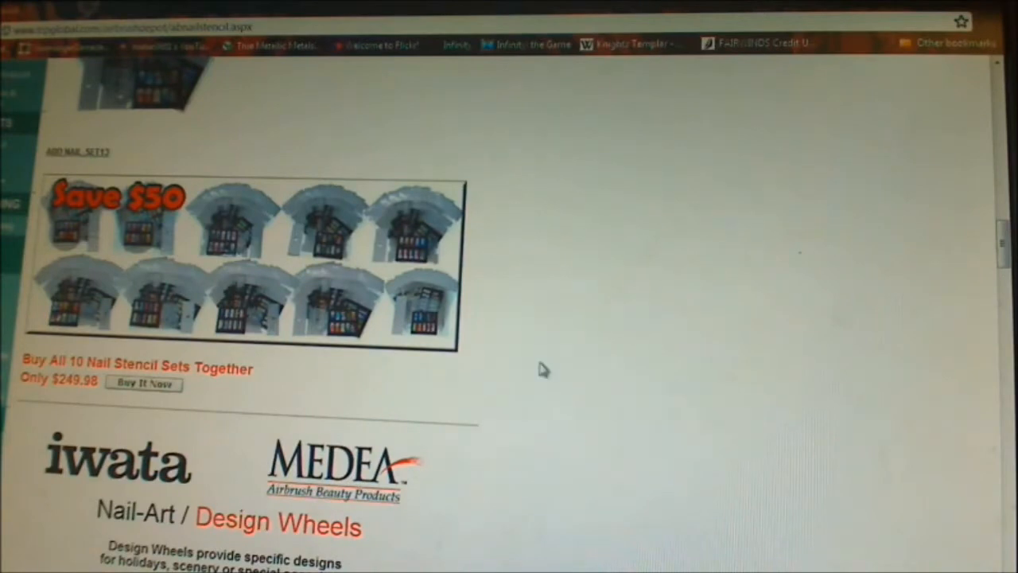
scroll("down", 3)
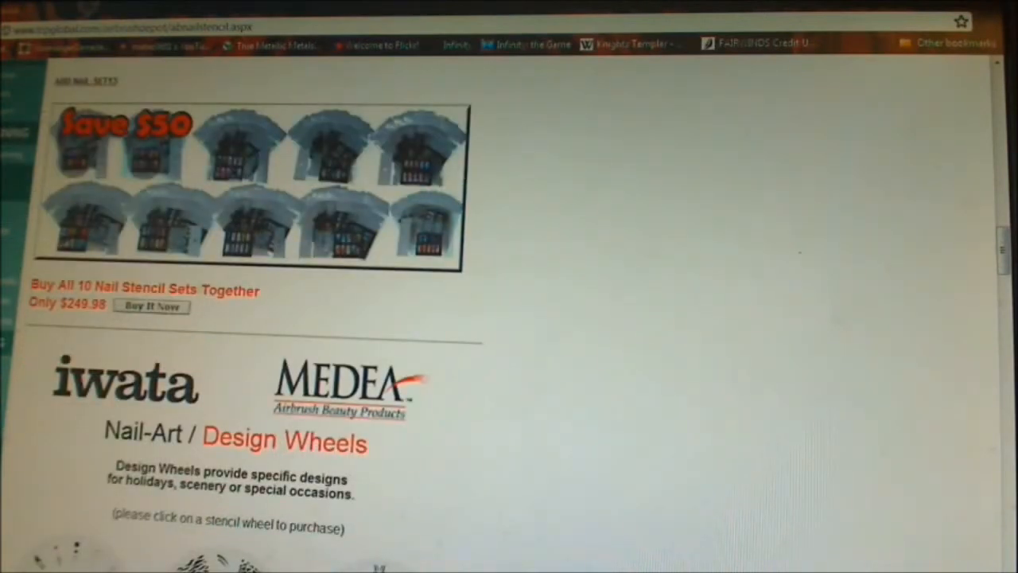
scroll("down", 3)
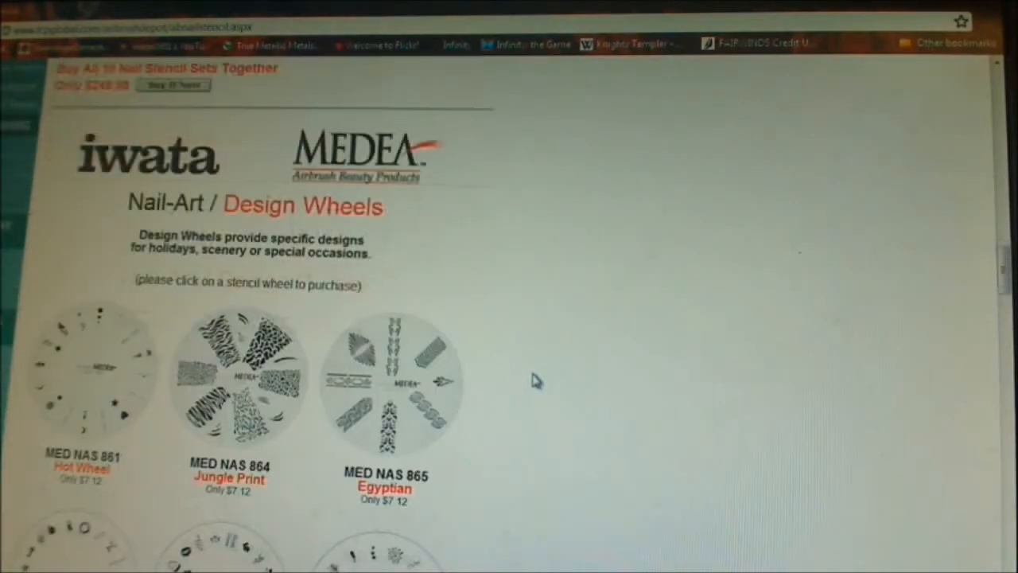
Step: Scroll through the Design Wheels and Design Wheels Kits down to the Nail-Master Shields section
scroll("down", 3)
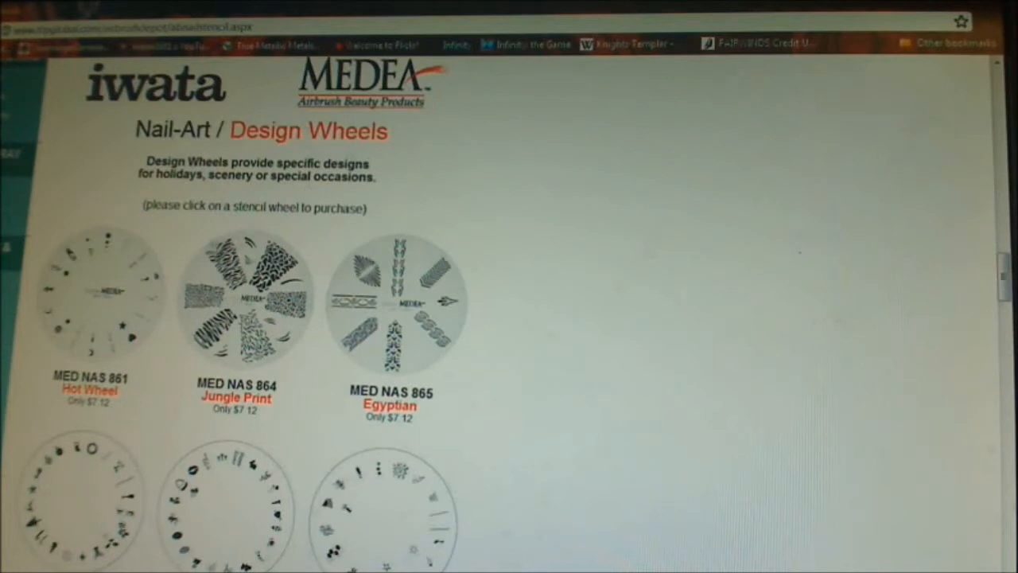
scroll("down", 3)
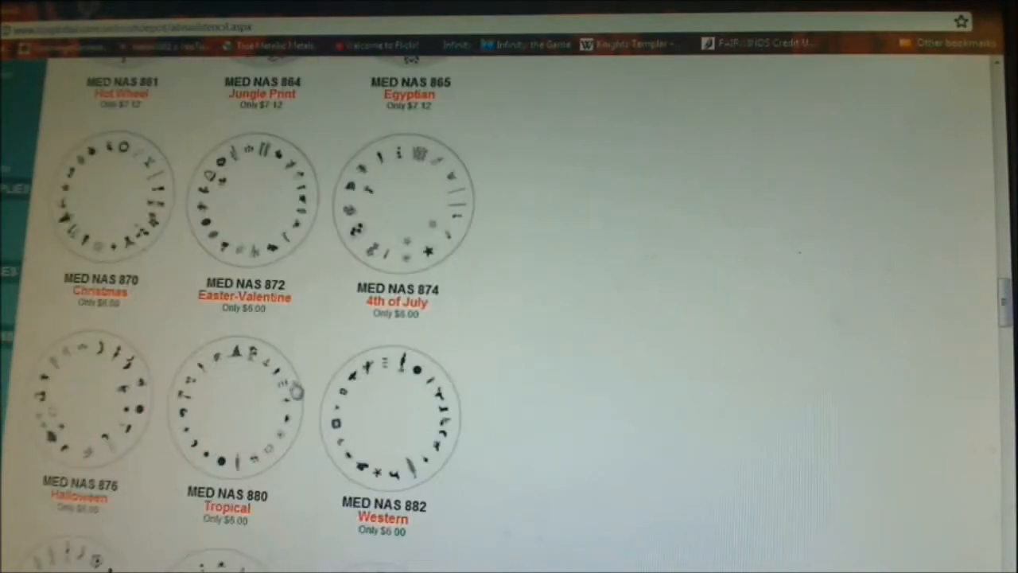
scroll("down", 3)
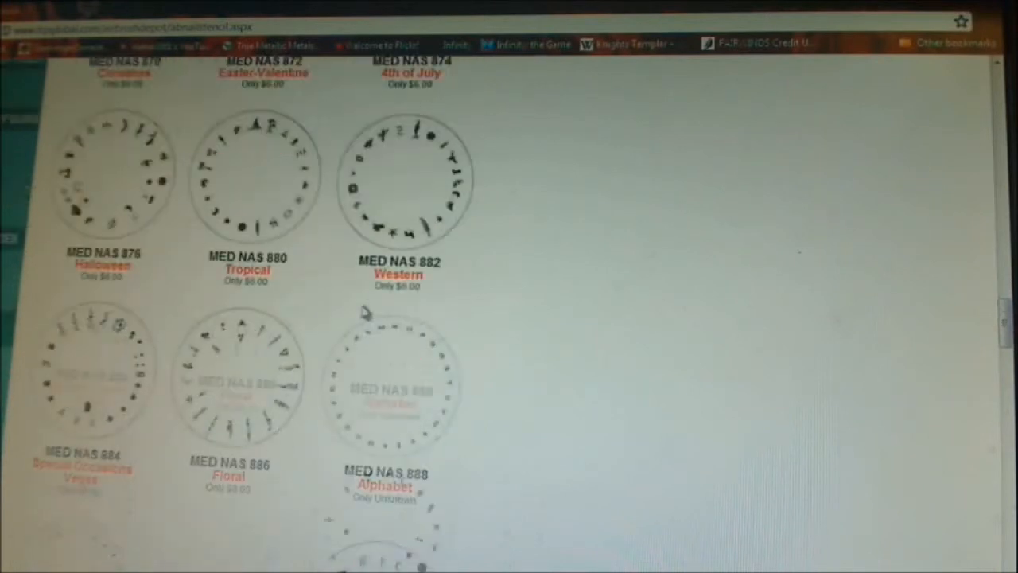
scroll("down", 3)
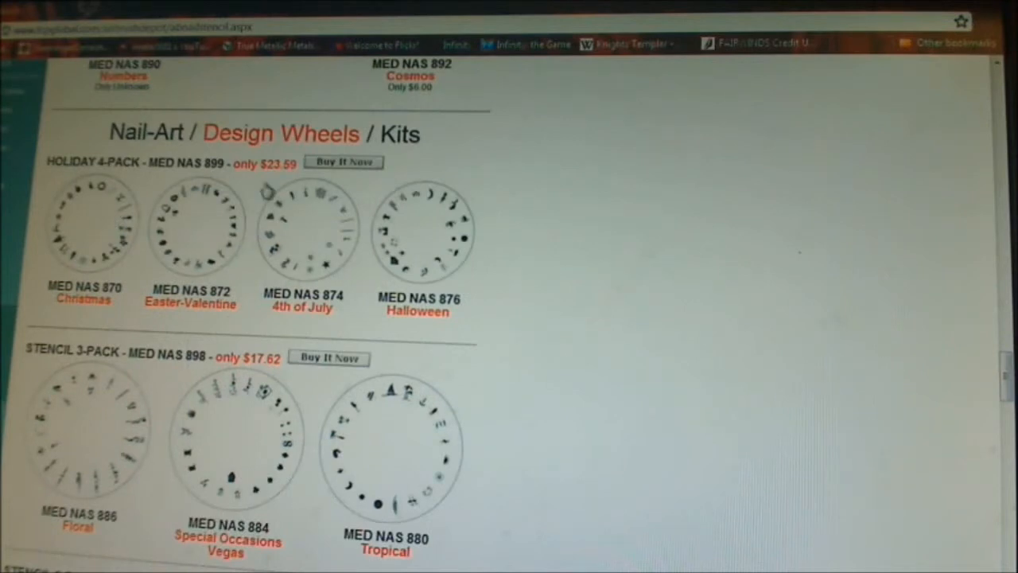
scroll("down", 3)
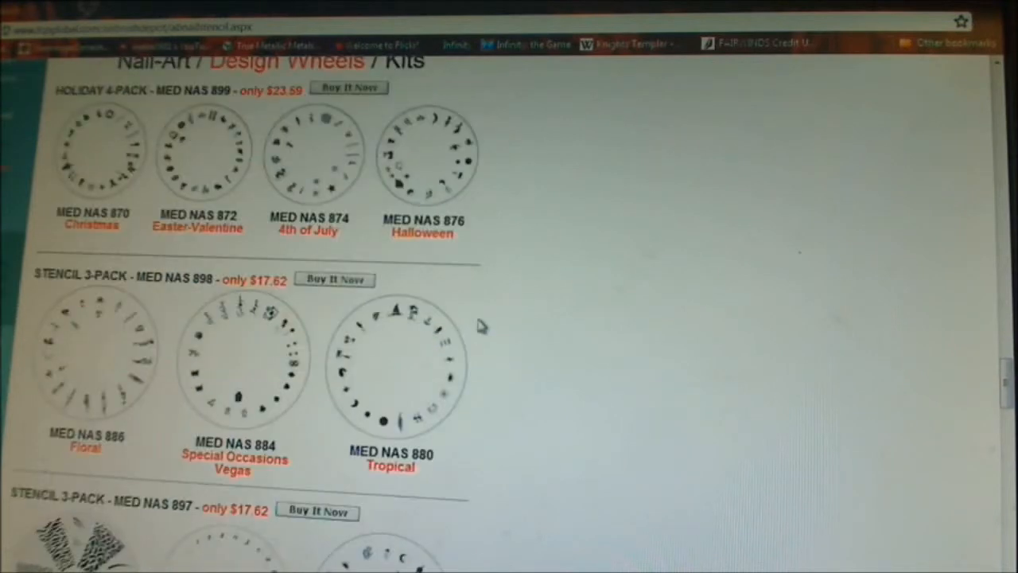
scroll("down", 3)
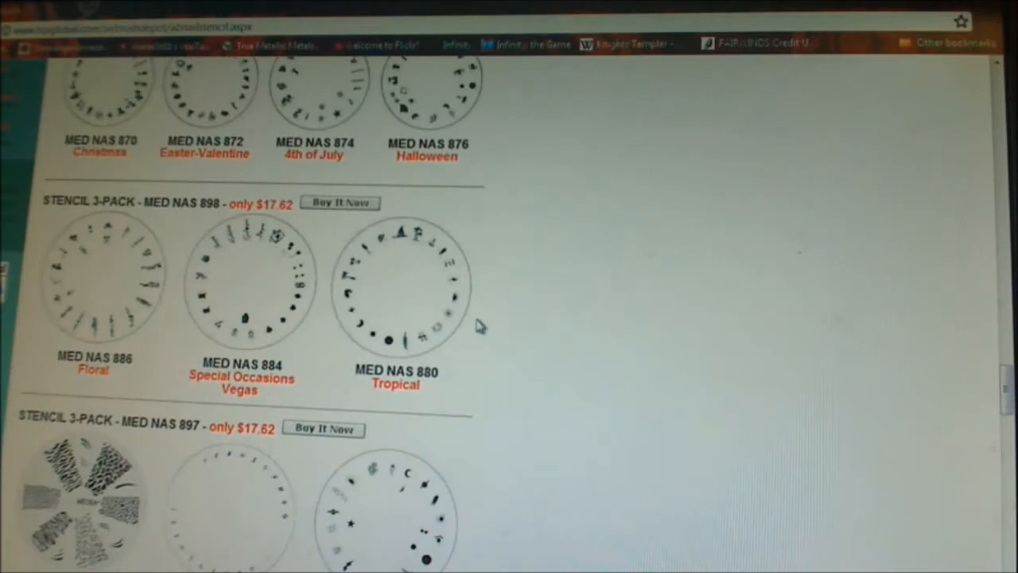
scroll("down", 3)
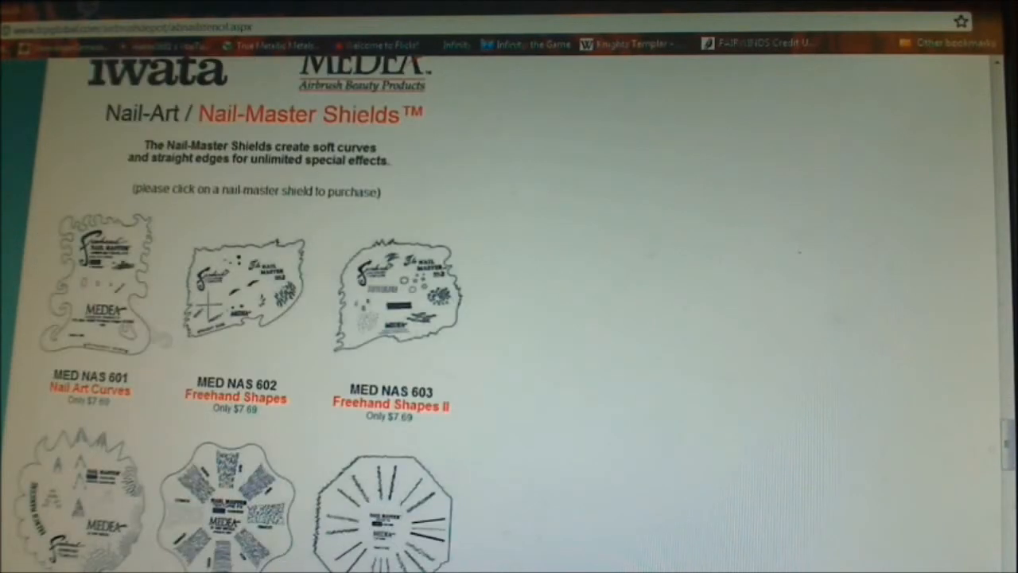
Step: Scroll through the Nail-Master Shields, shield kits and Design Masks back to the ABD NAIL SET listings
scroll("down", 3)
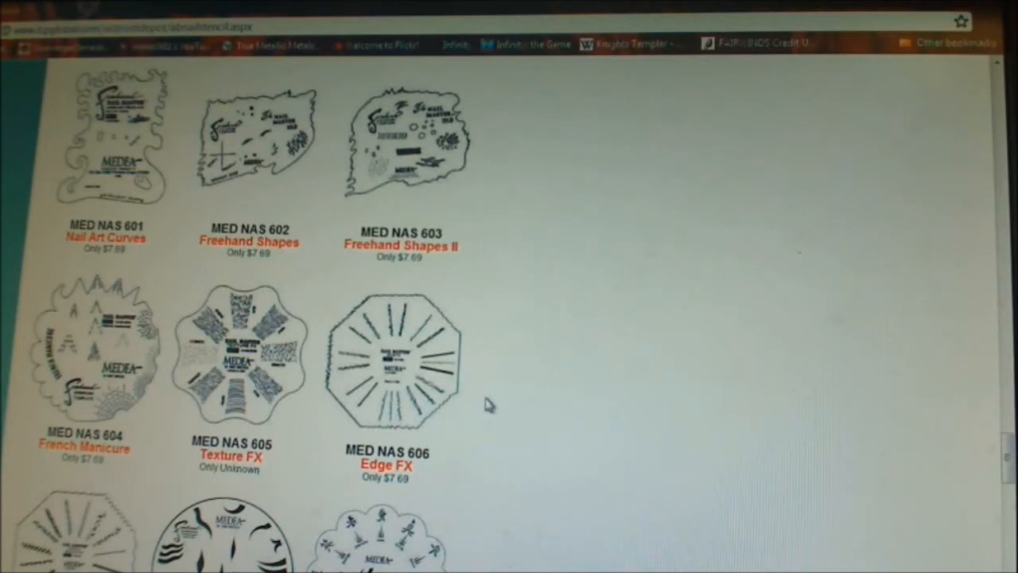
scroll("down", 3)
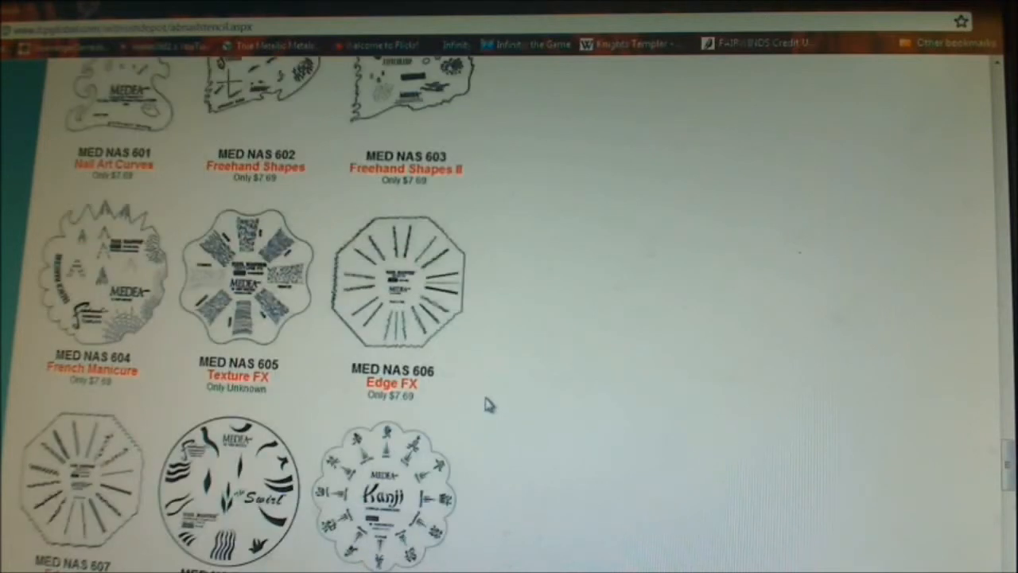
scroll("down", 3)
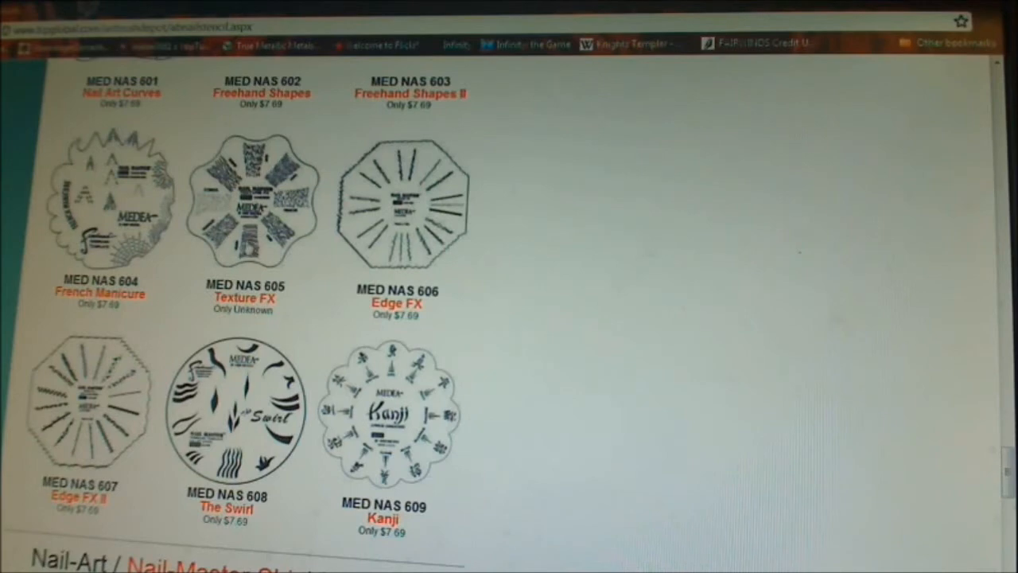
scroll("down", 3)
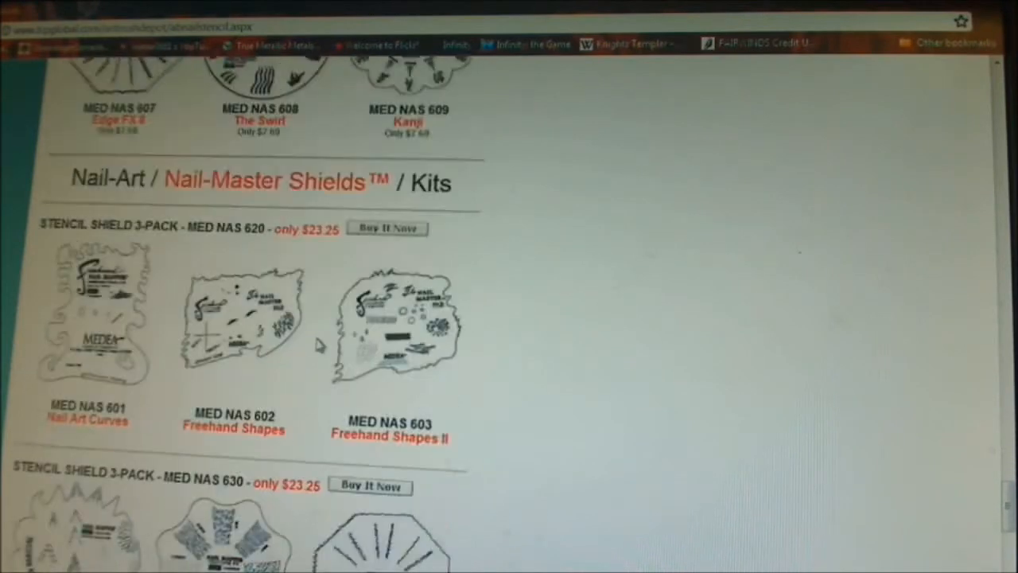
scroll("down", 3)
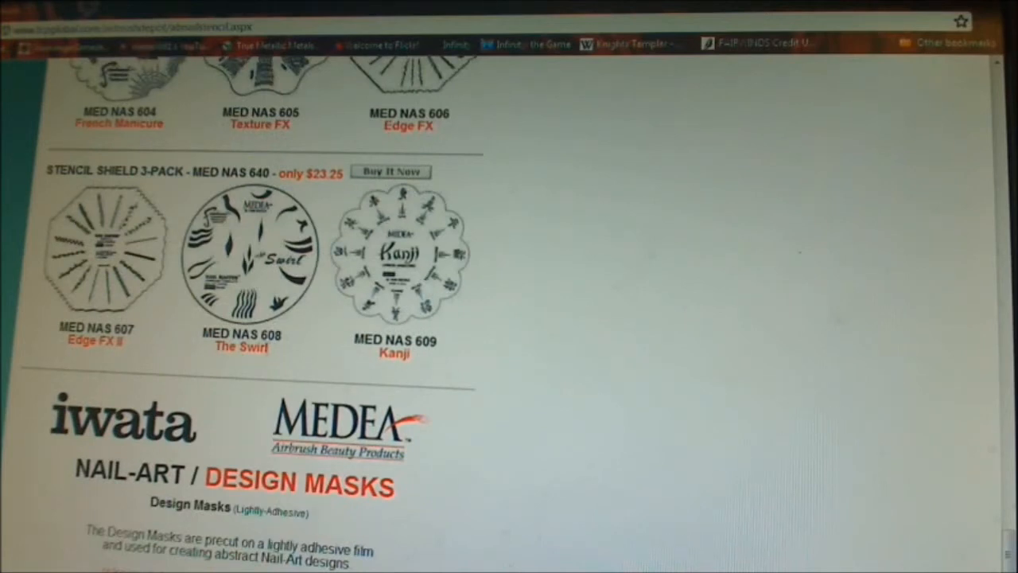
scroll("down", 3)
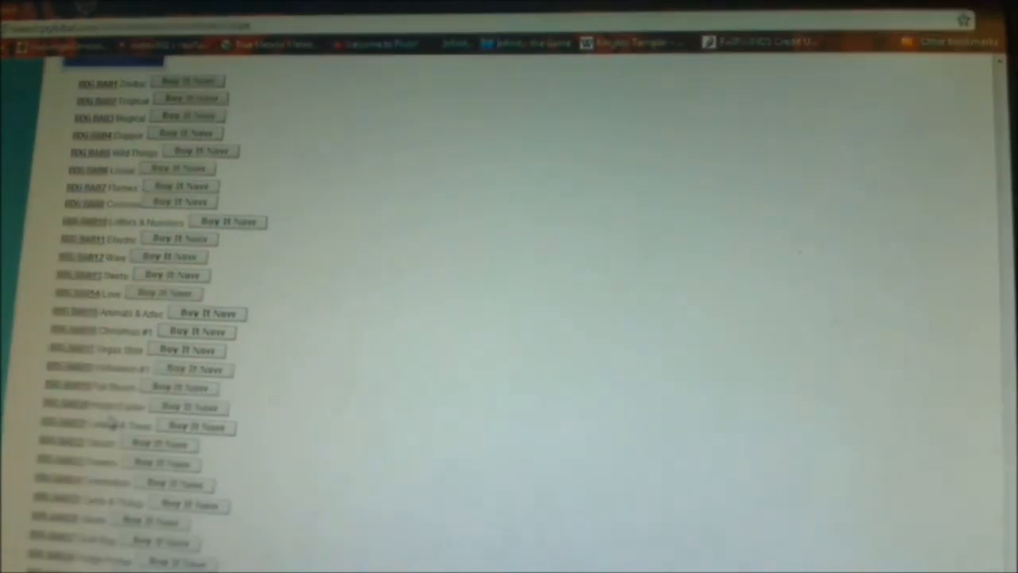
scroll("down", 3)
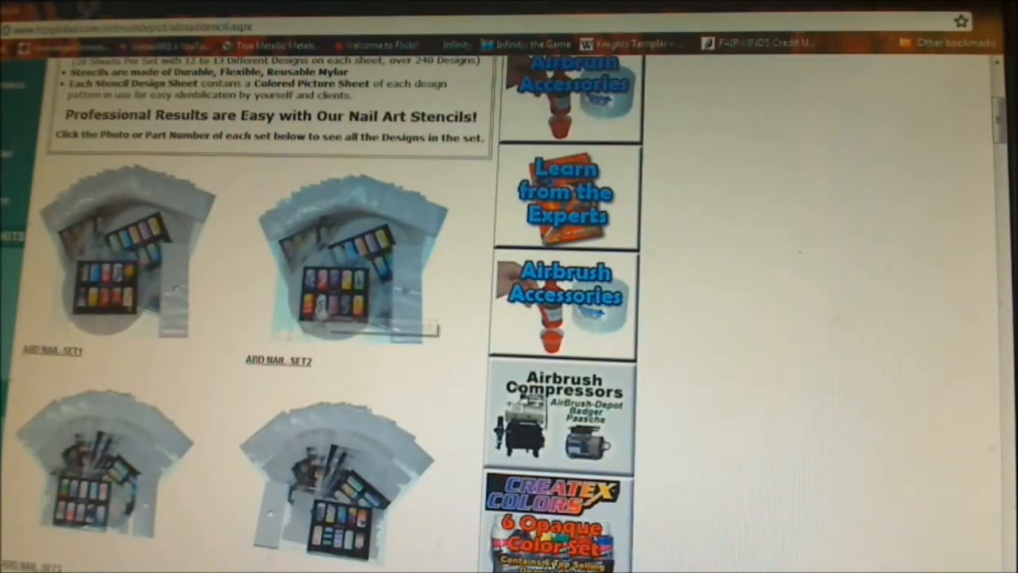
Step: Open the ABD NAIL SET2 page, the $29.98 20-sheet stencil set with nail design examples
left_click(279, 360)
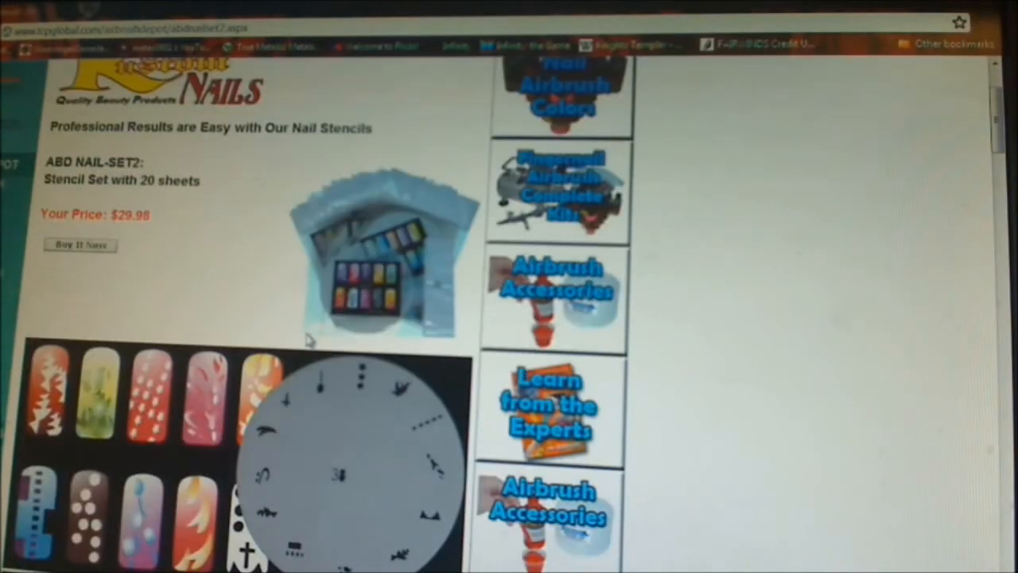
scroll("down", 3)
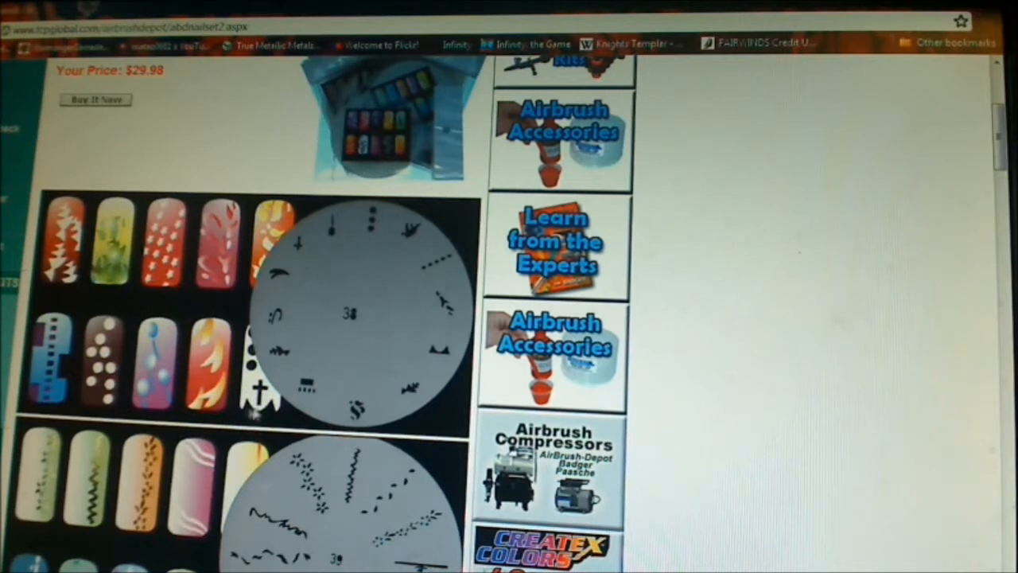
mouse_move(374, 220)
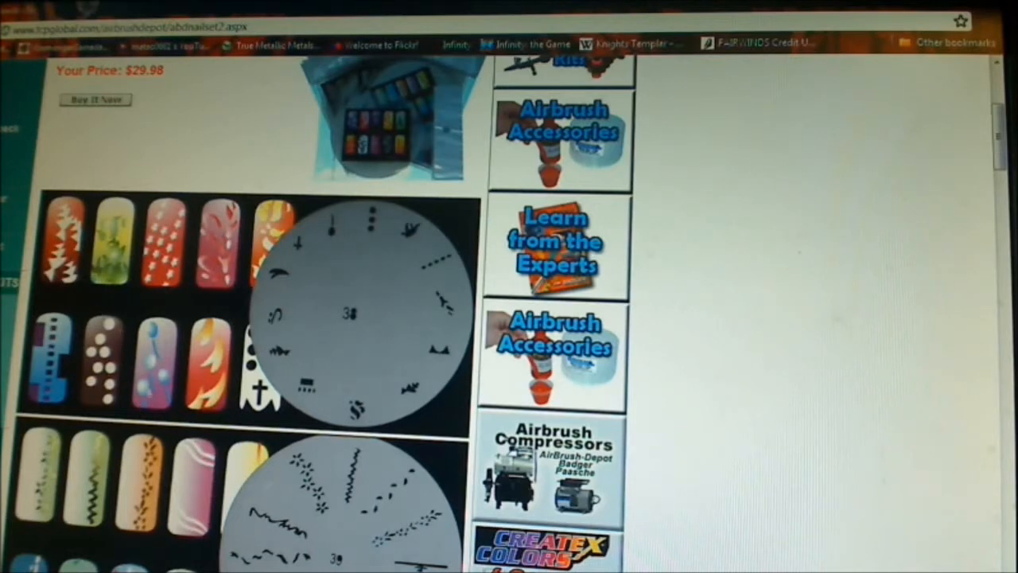
Step: Scroll down the ABD Nail Set 2 page past stencil wheels 35 and 23 to wheel 21
scroll("down", 3)
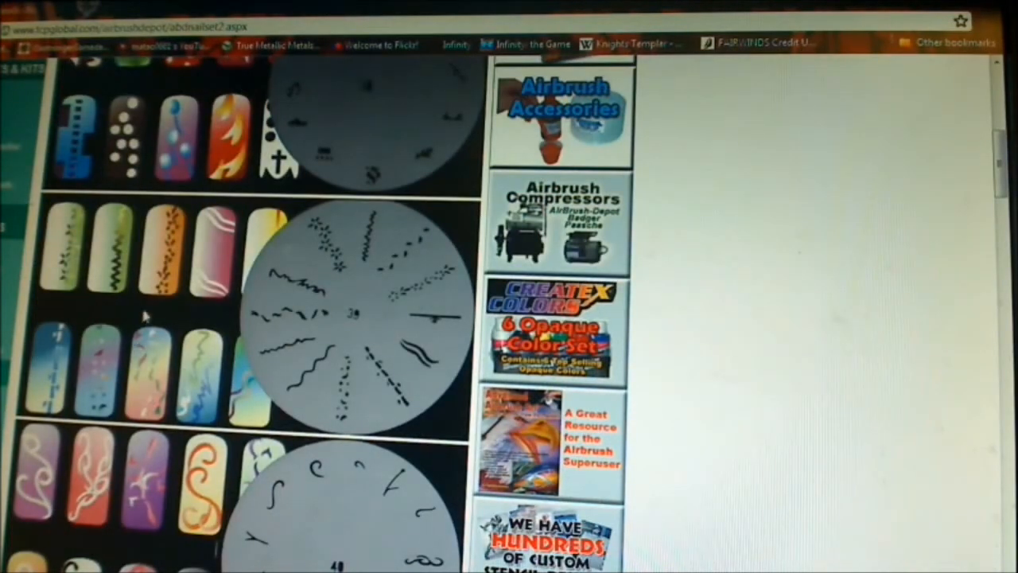
scroll("down", 3)
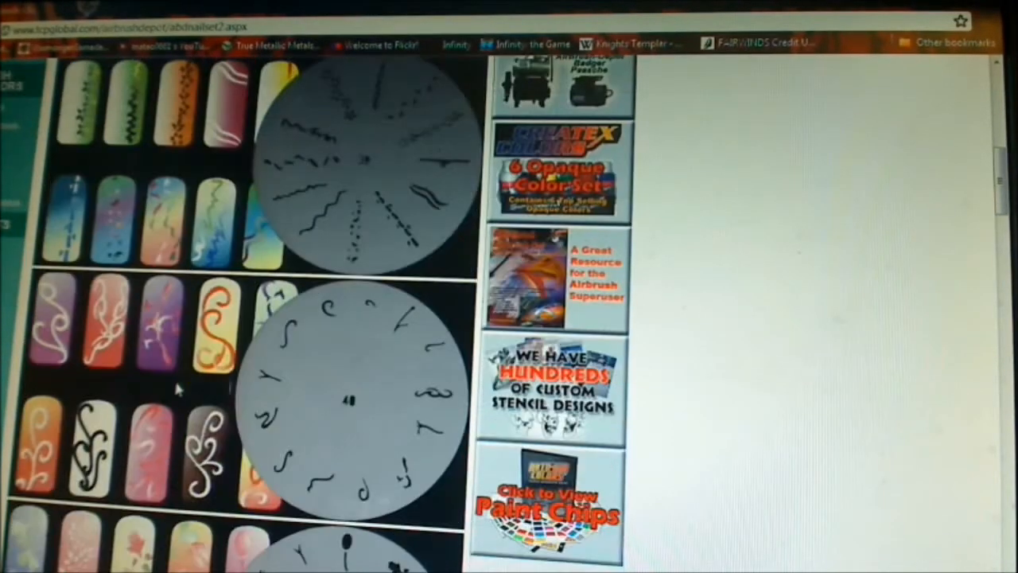
scroll("down", 3)
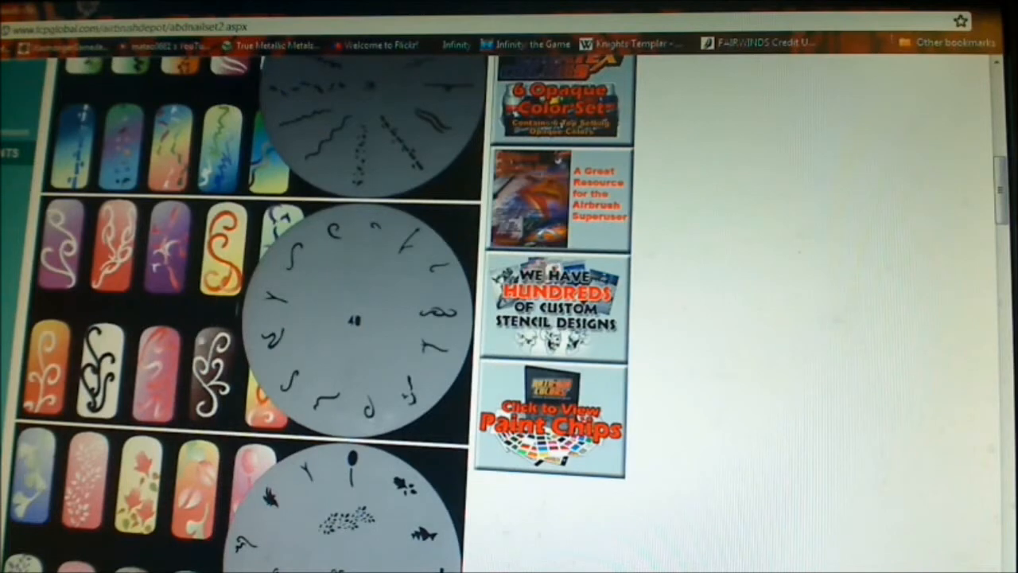
scroll("down", 3)
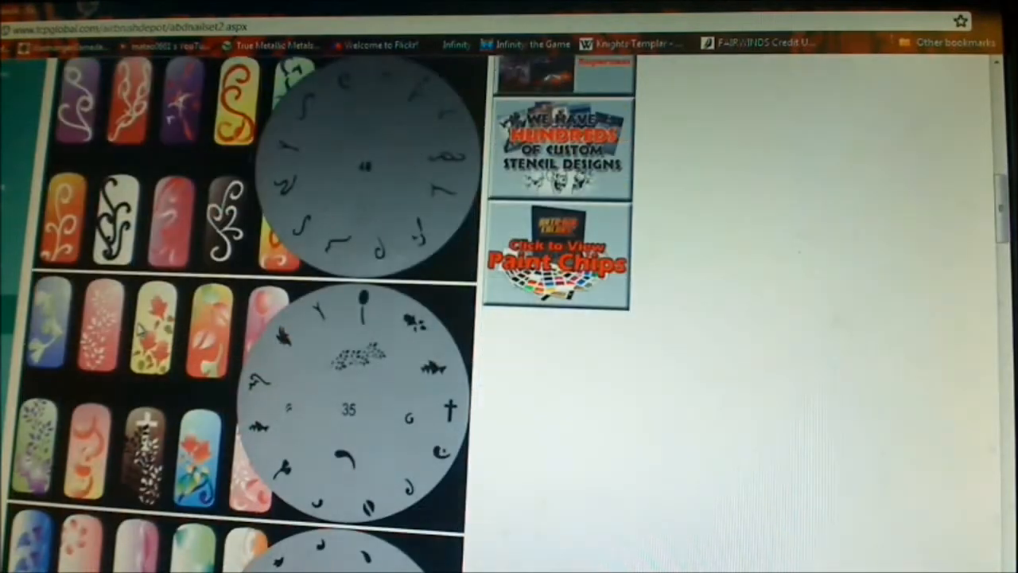
scroll("down", 3)
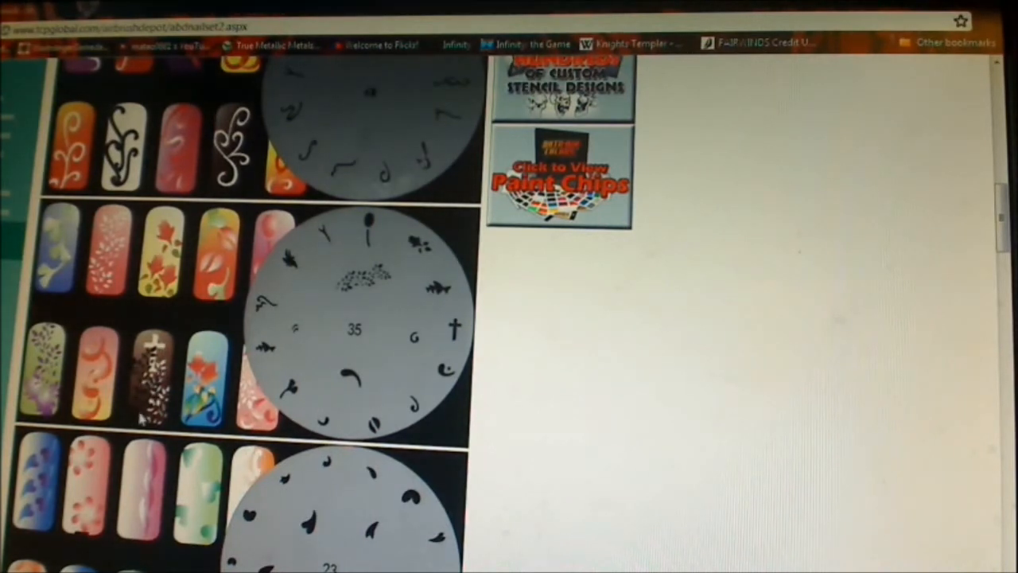
mouse_move(380, 293)
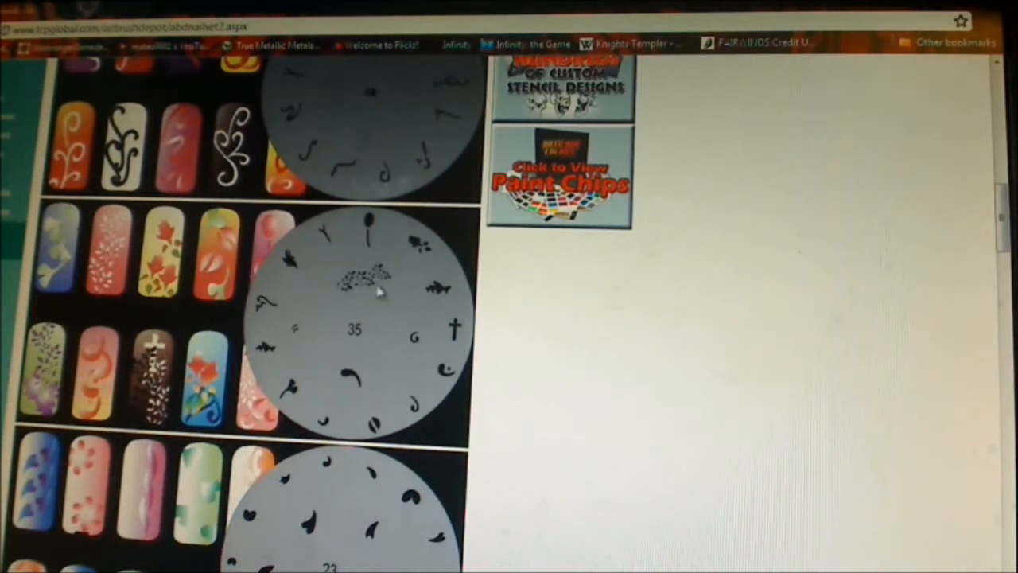
mouse_move(449, 343)
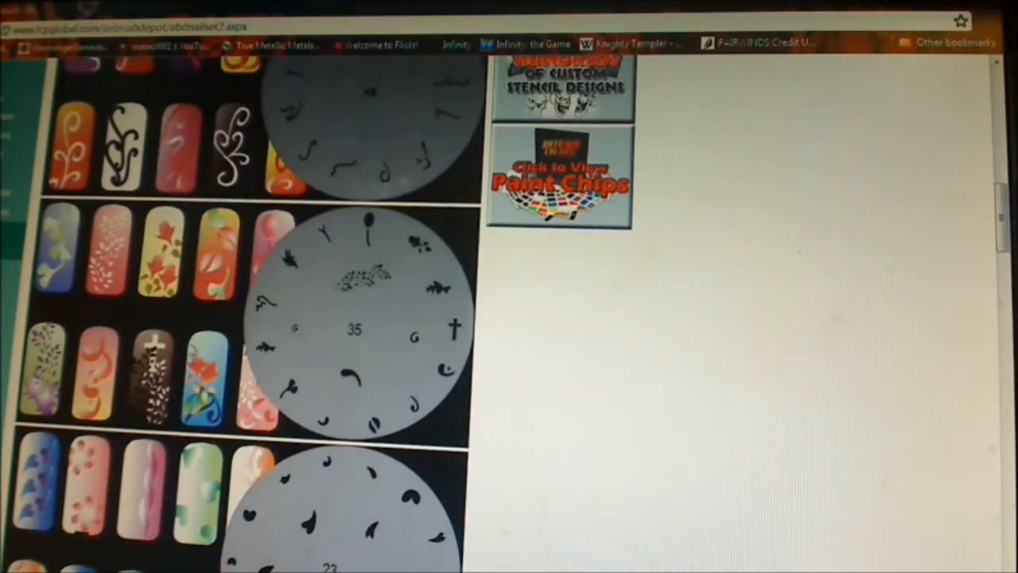
mouse_move(111, 318)
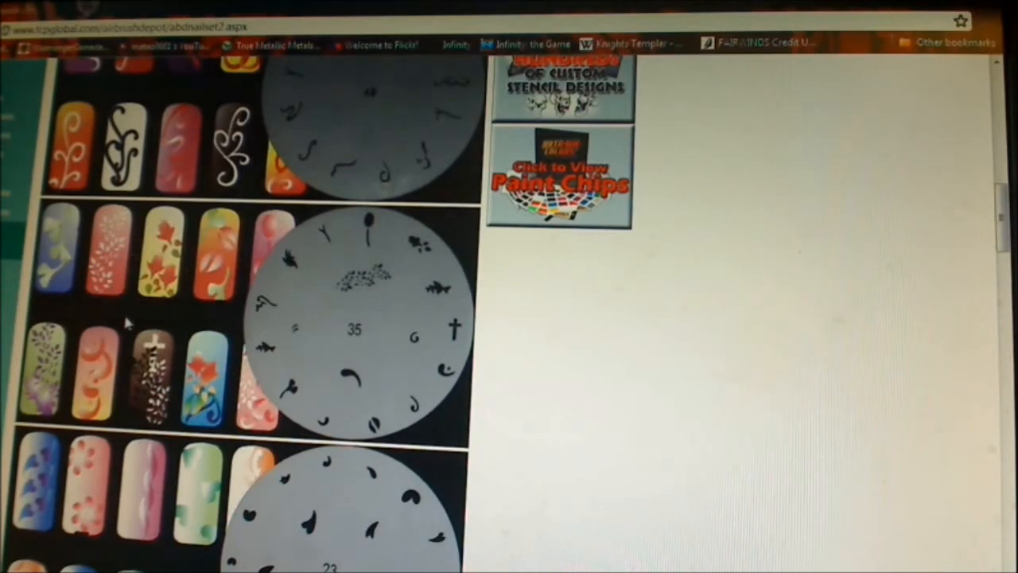
scroll("down", 3)
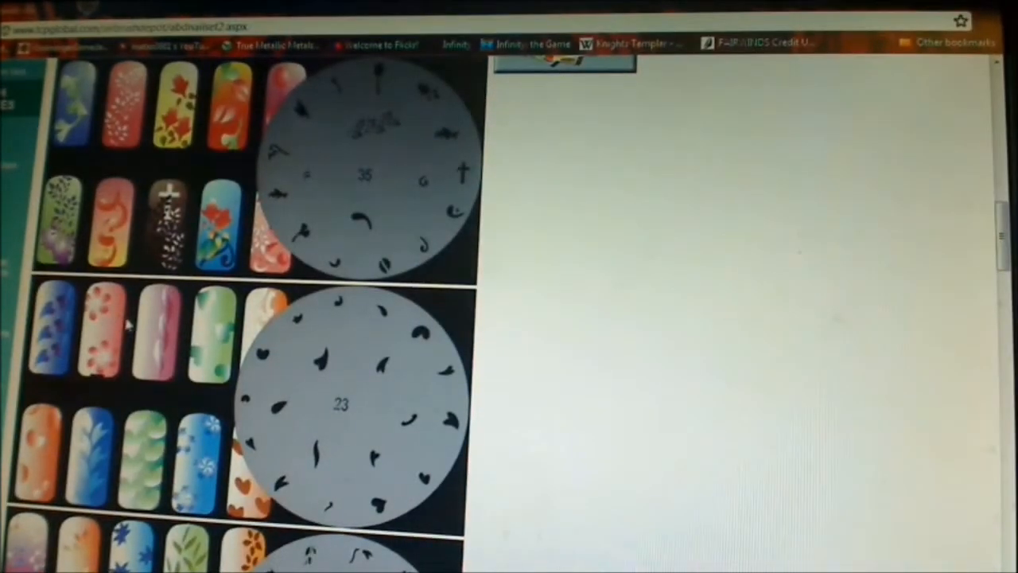
scroll("down", 3)
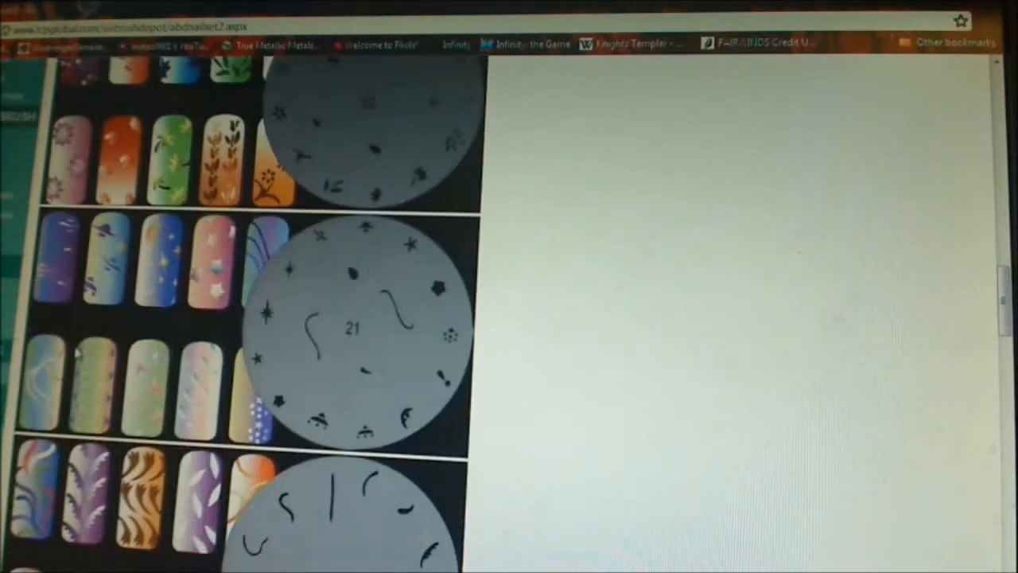
Step: Continue down past wheel 27 and the leaf-pattern wheel to wheel 25
scroll("down", 3)
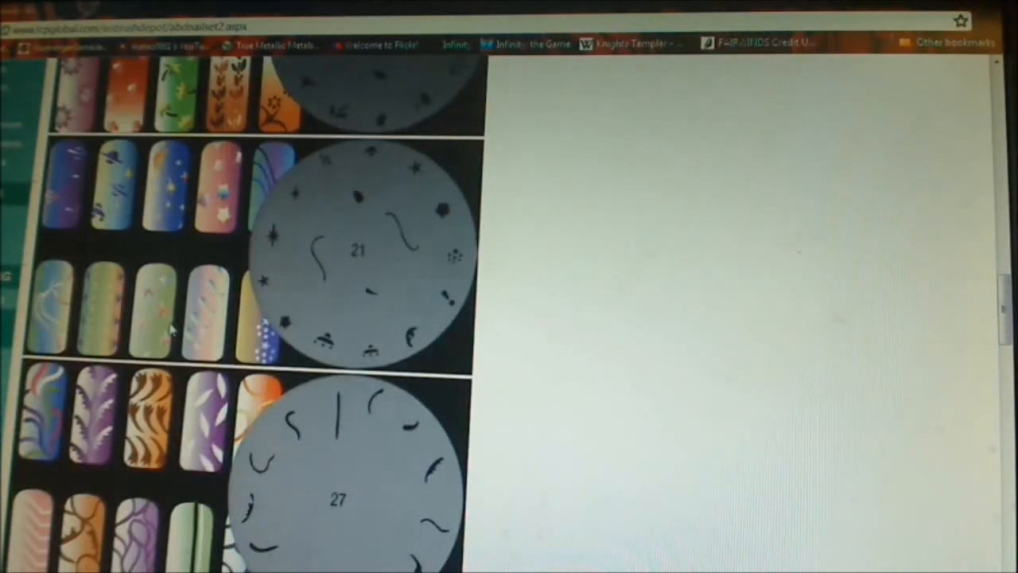
scroll("down", 3)
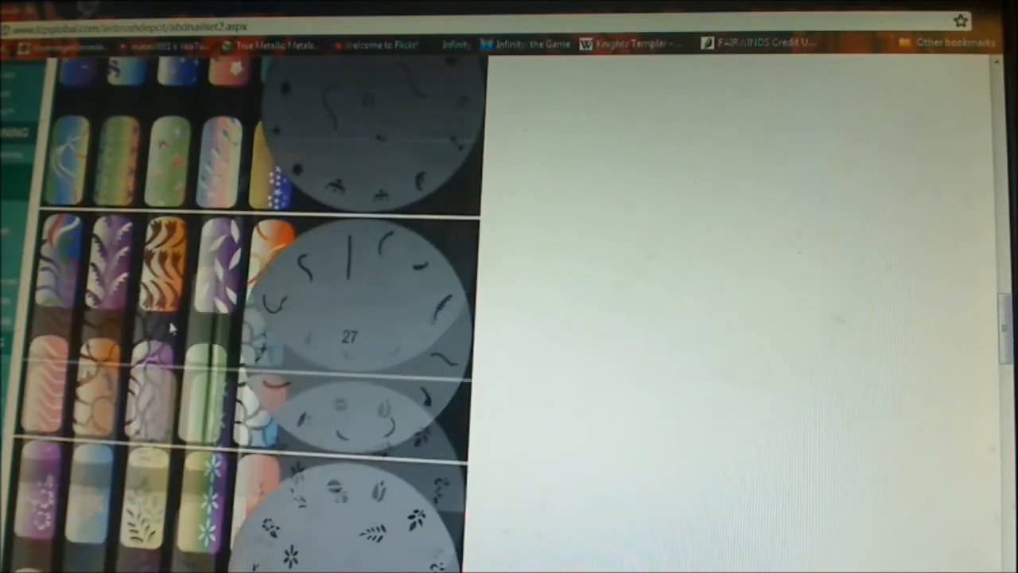
scroll("down", 3)
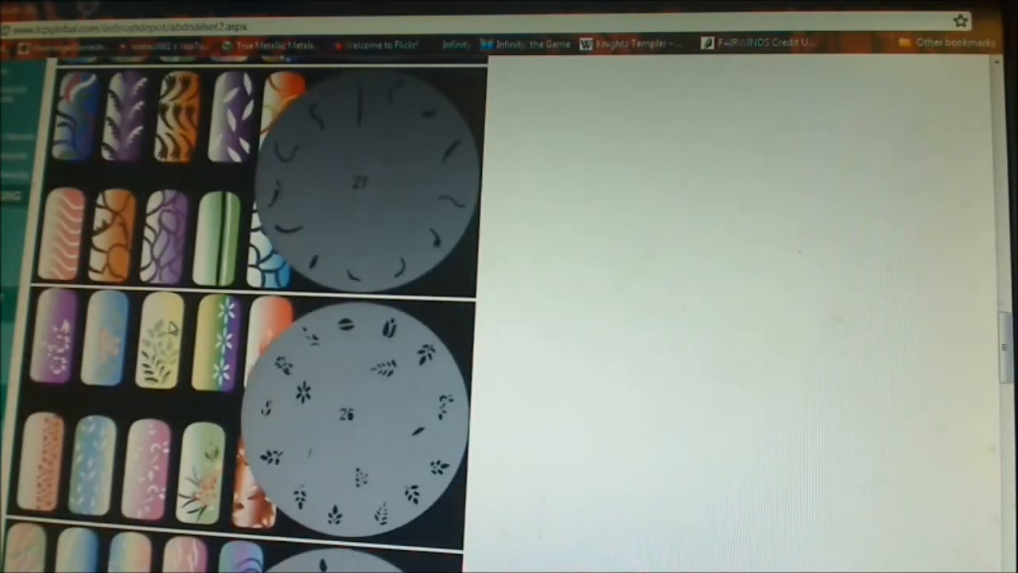
scroll("down", 3)
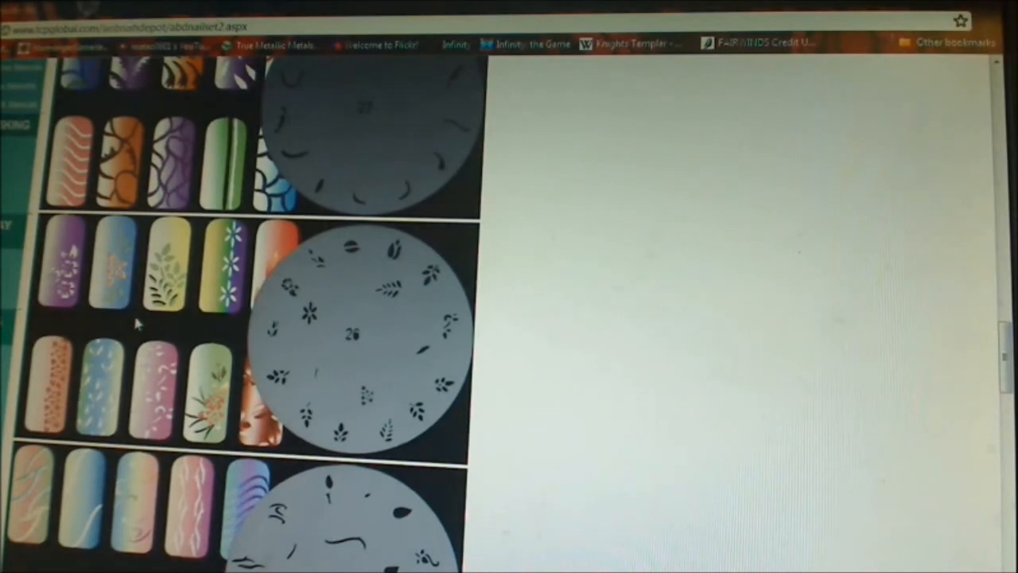
mouse_move(124, 321)
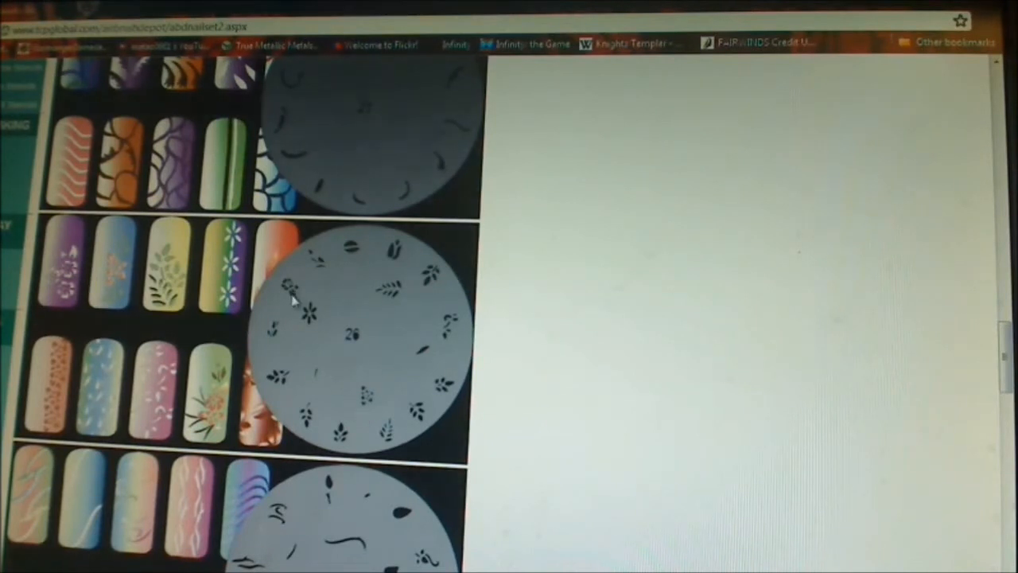
mouse_move(295, 315)
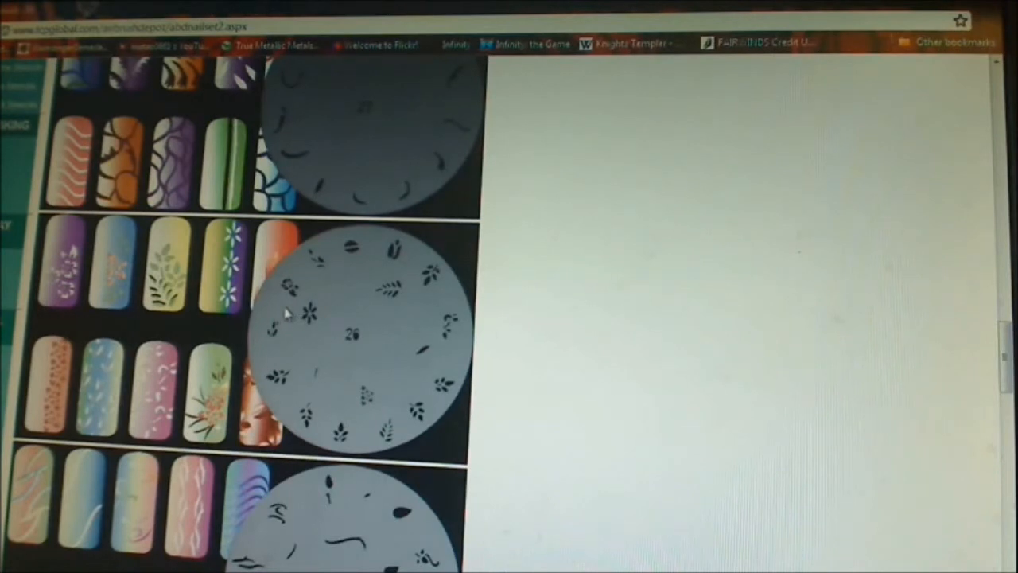
mouse_move(283, 303)
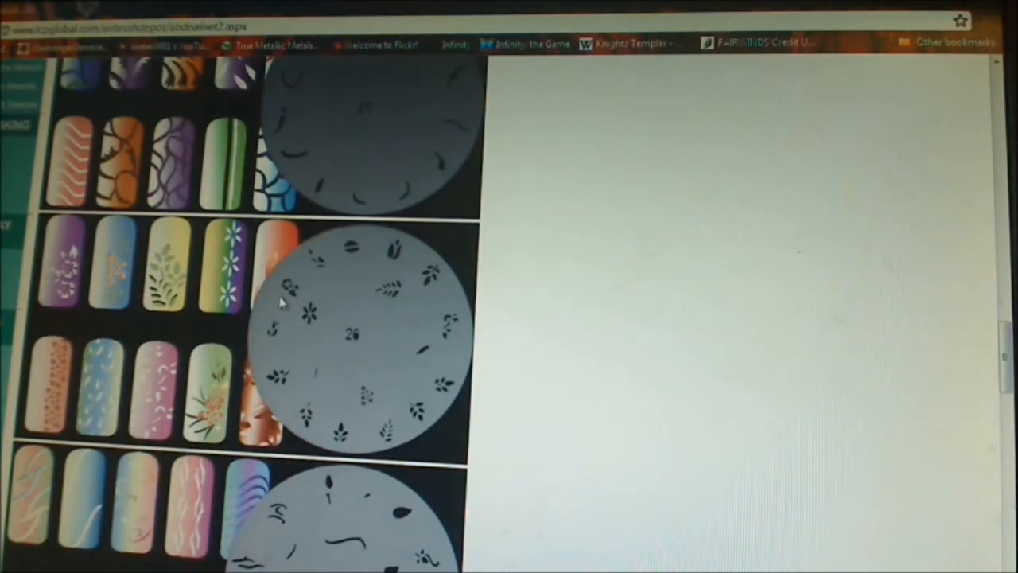
mouse_move(292, 299)
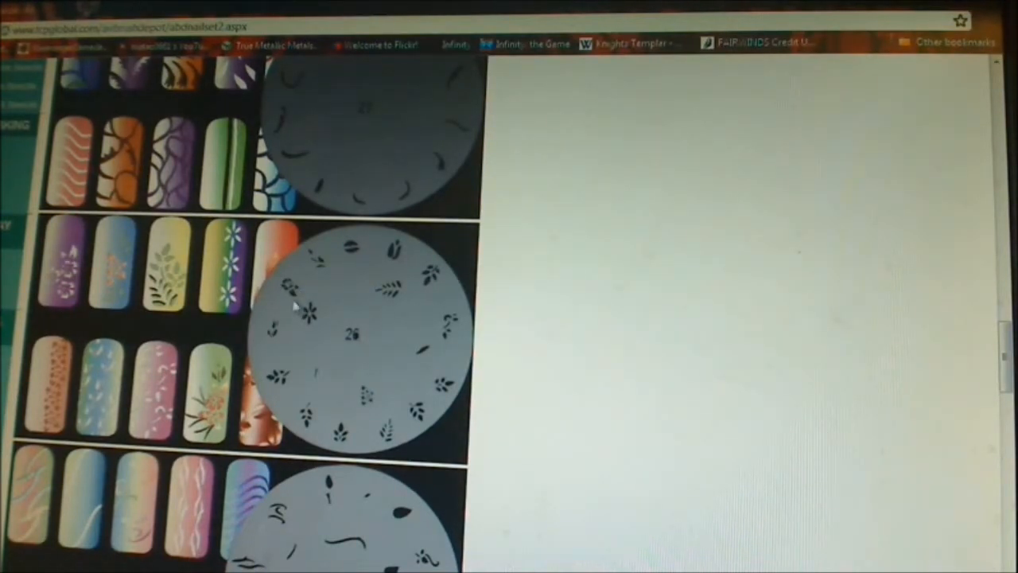
mouse_move(325, 311)
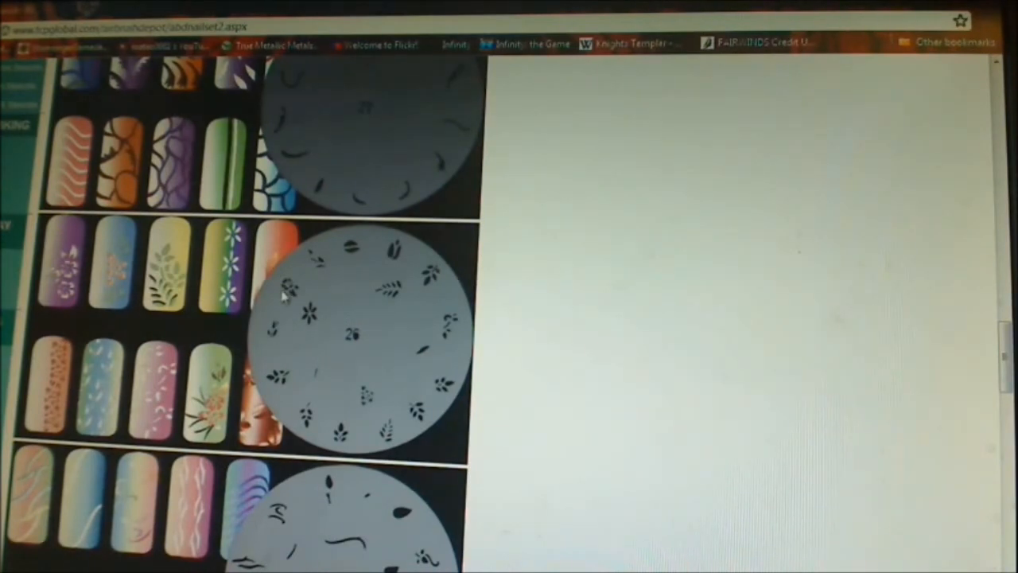
mouse_move(183, 358)
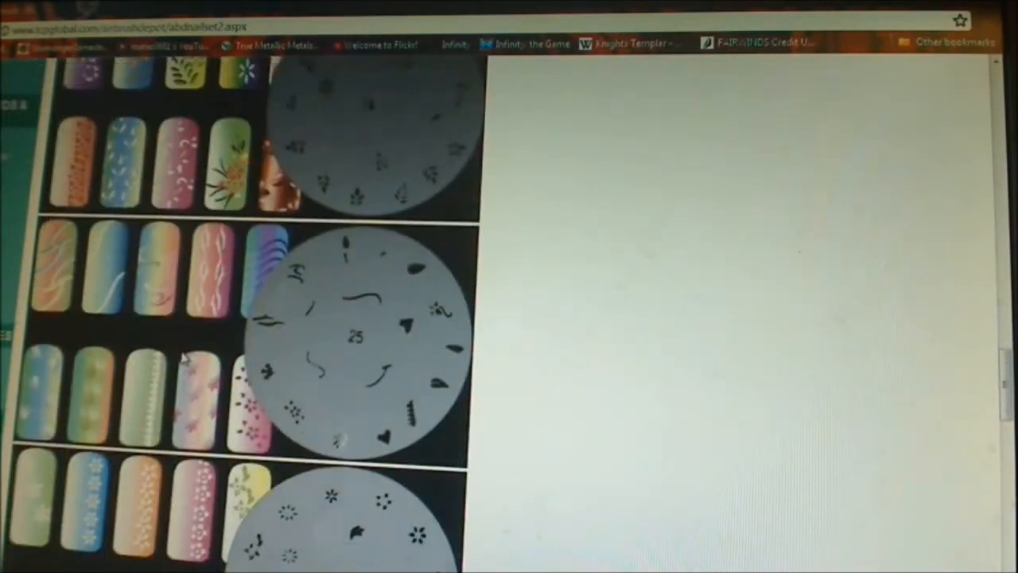
Step: Scroll down past stencil wheels 33 and 31 to the heart design and wheel 37
scroll("down", 3)
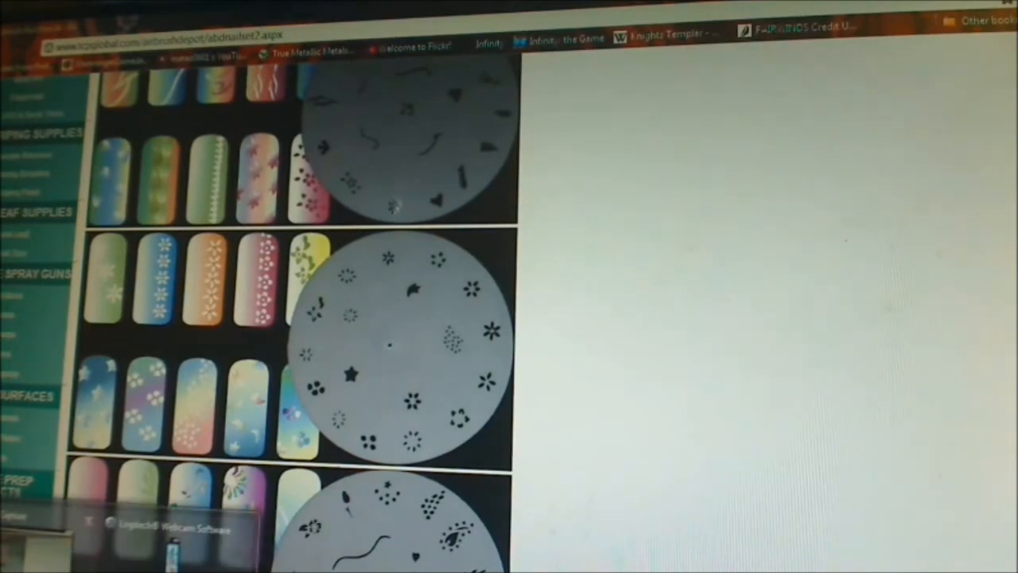
scroll("down", 3)
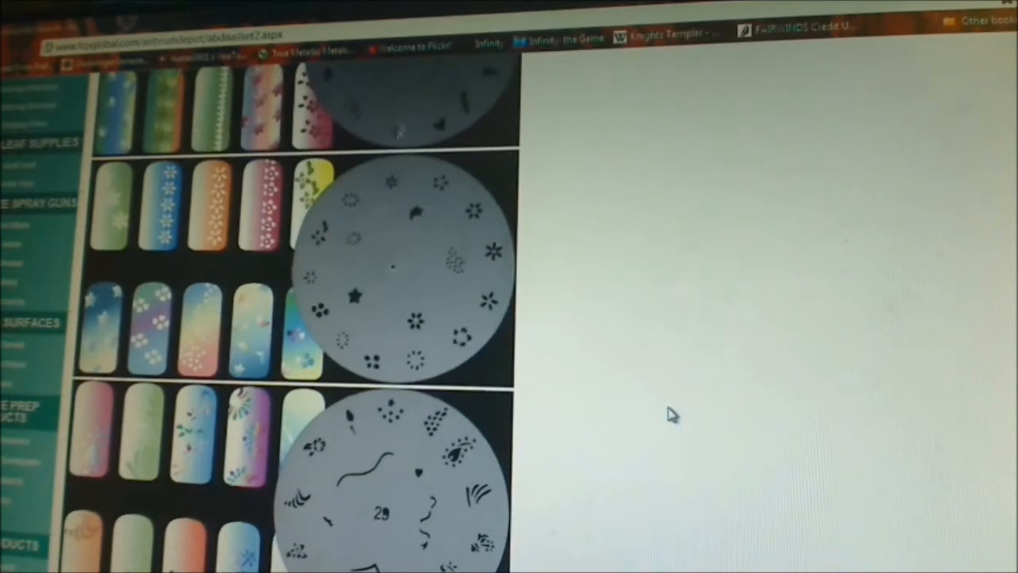
scroll("down", 3)
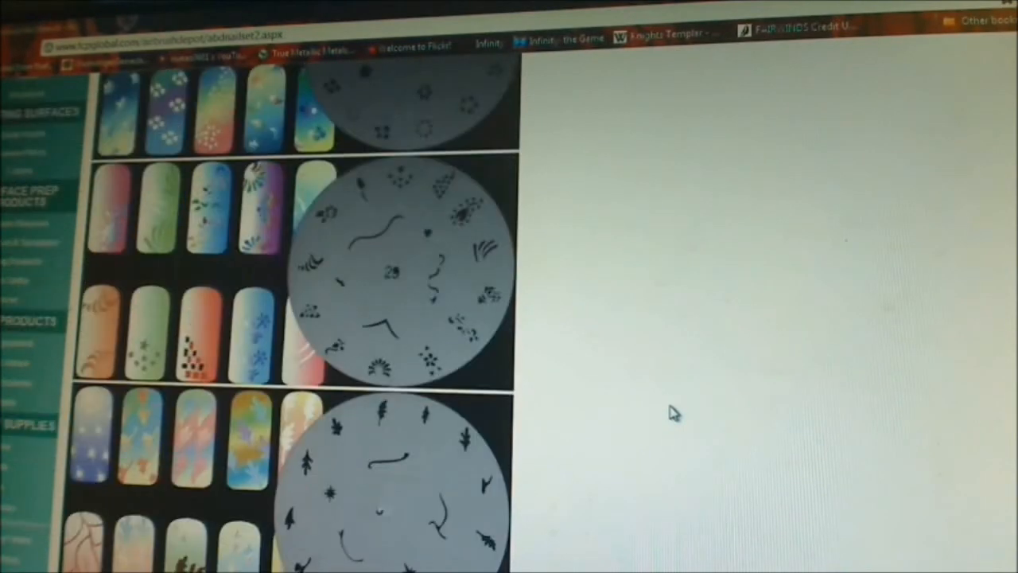
scroll("down", 3)
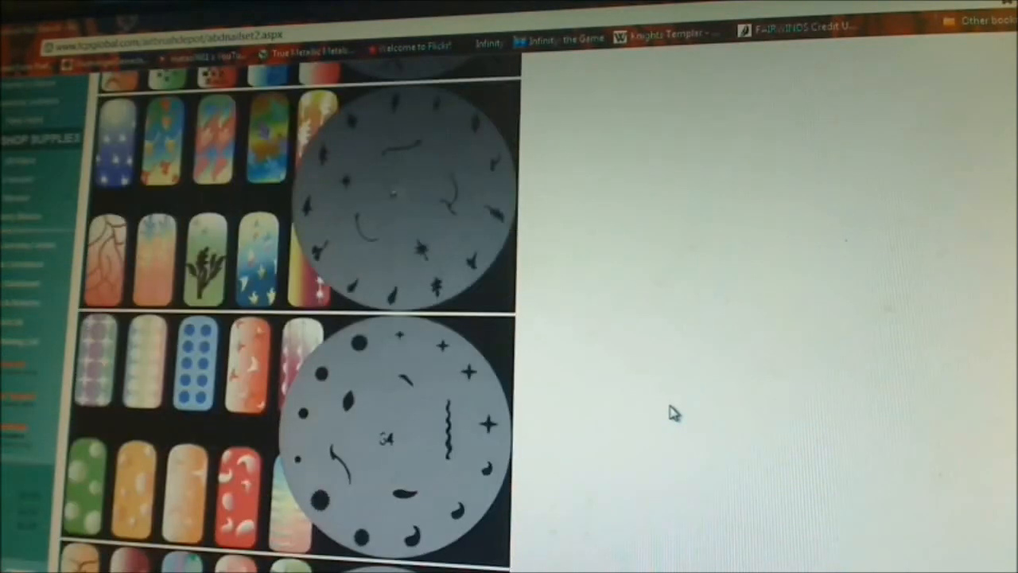
scroll("down", 3)
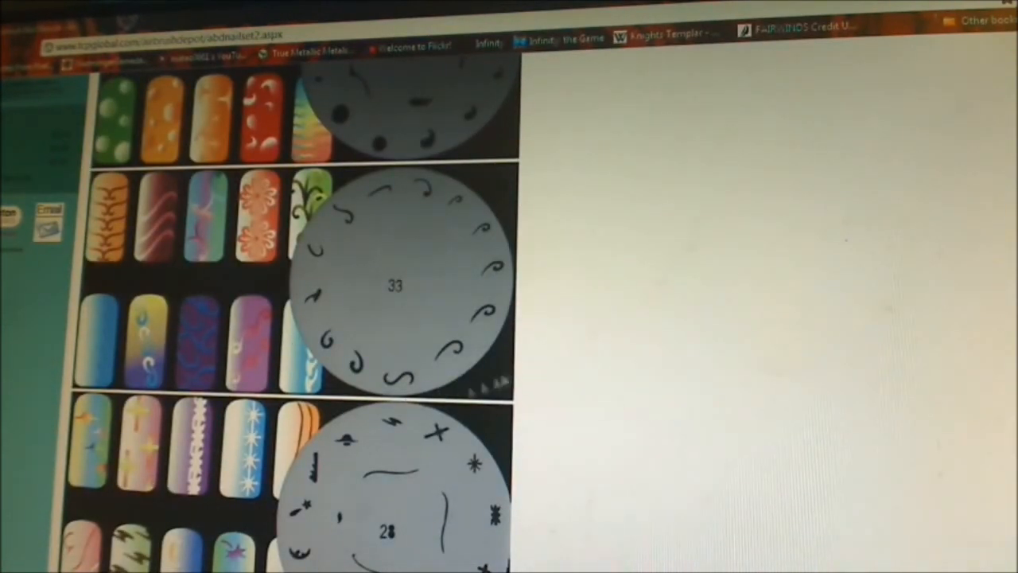
scroll("down", 3)
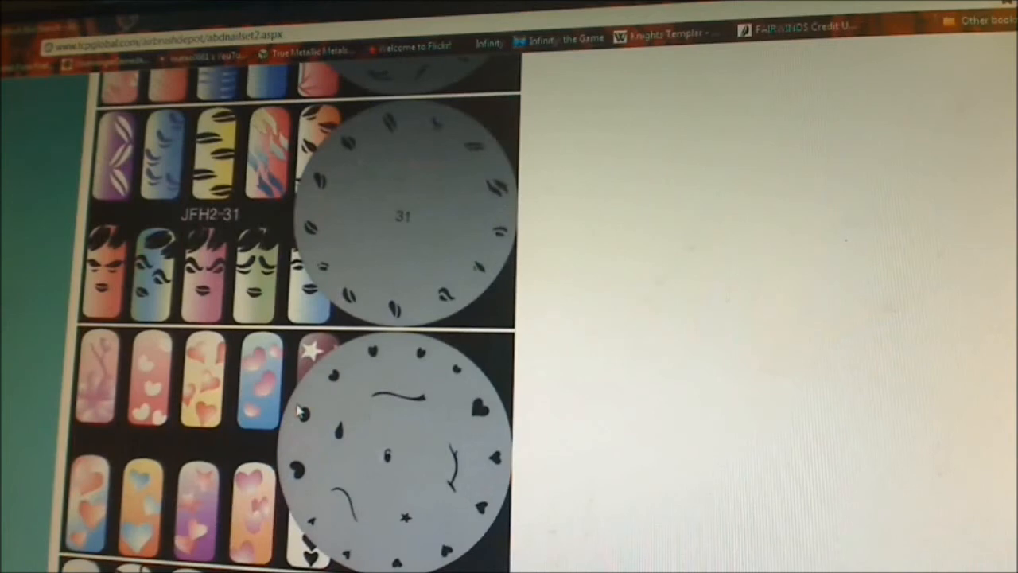
scroll("down", 3)
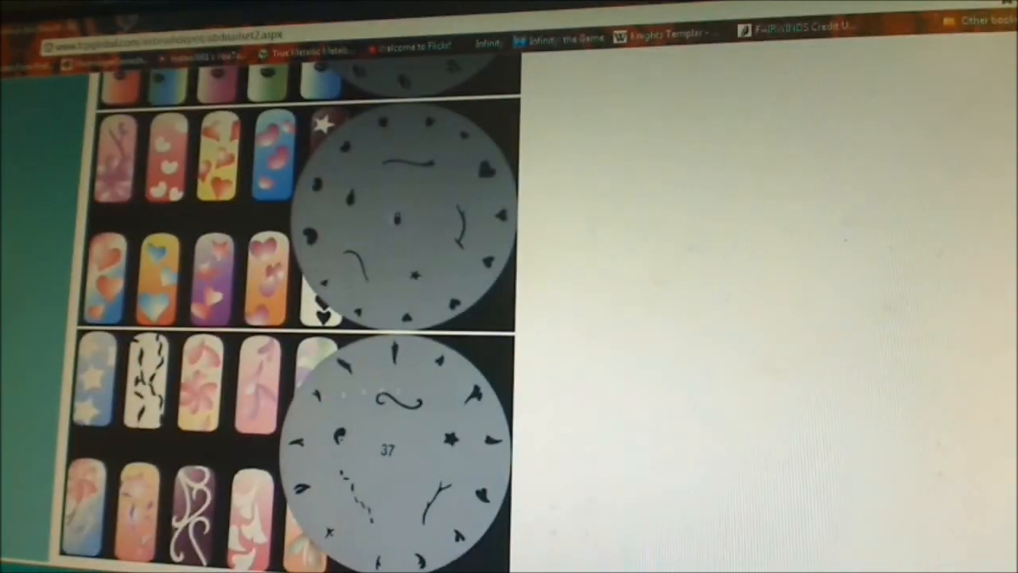